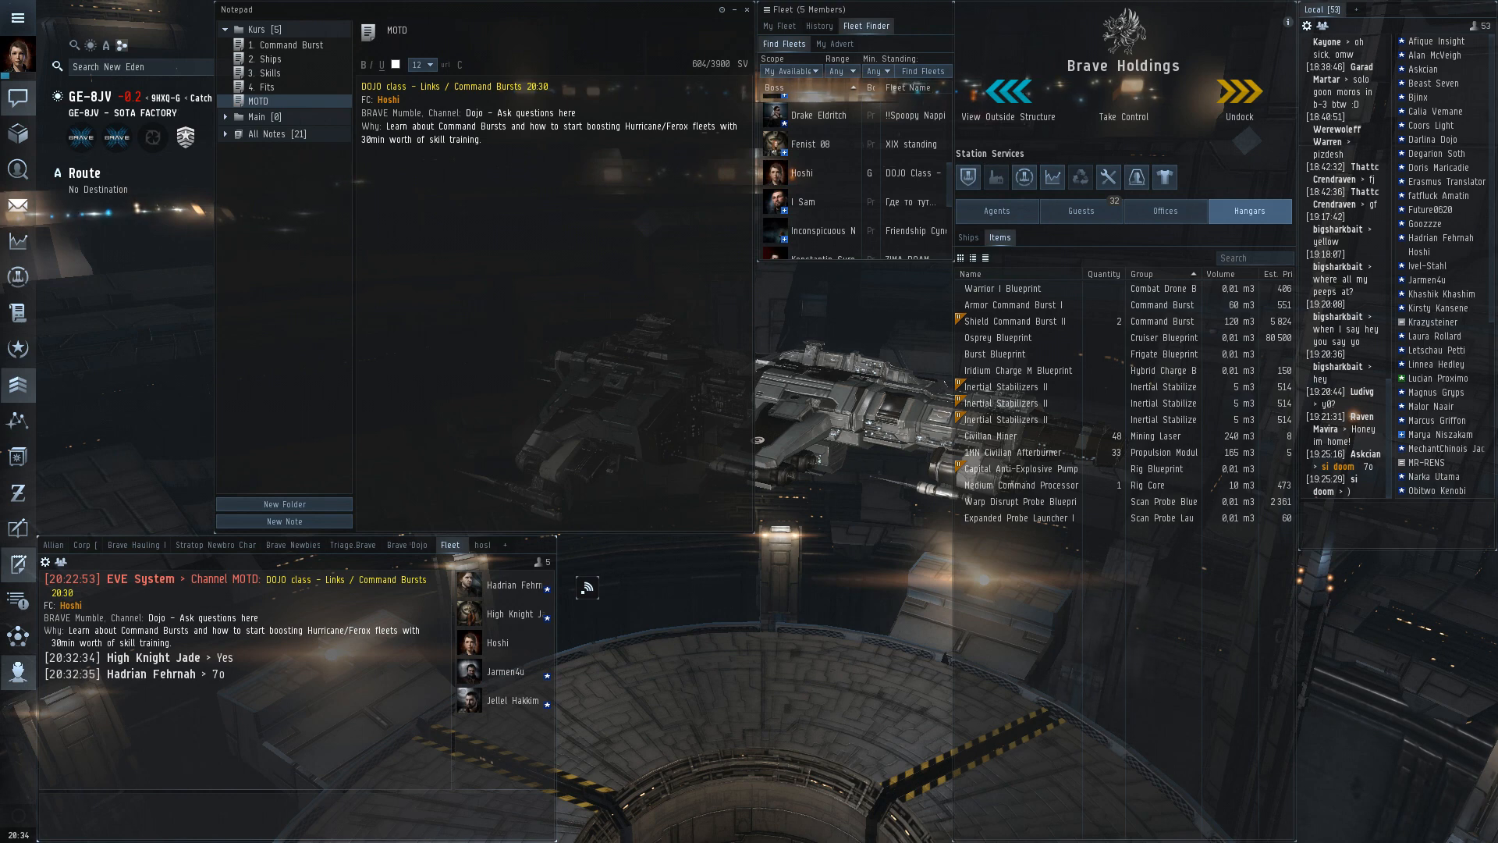
Show the '1. Command Burst' note listing all burst modules and charges.
click(287, 46)
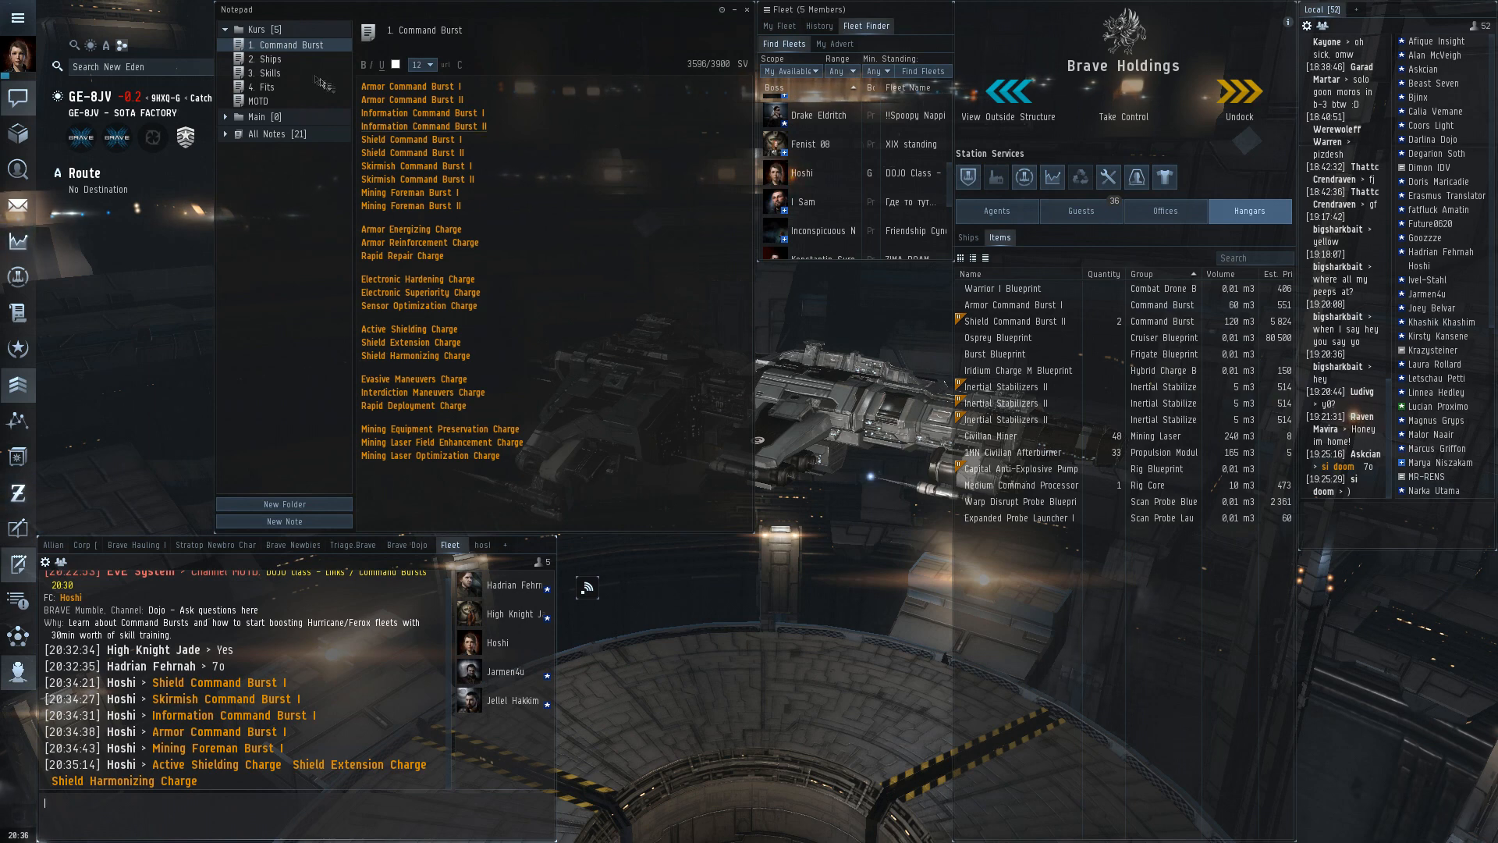
Undock into space and show the '2. Ships' note of command-capable hulls.
click(275, 57)
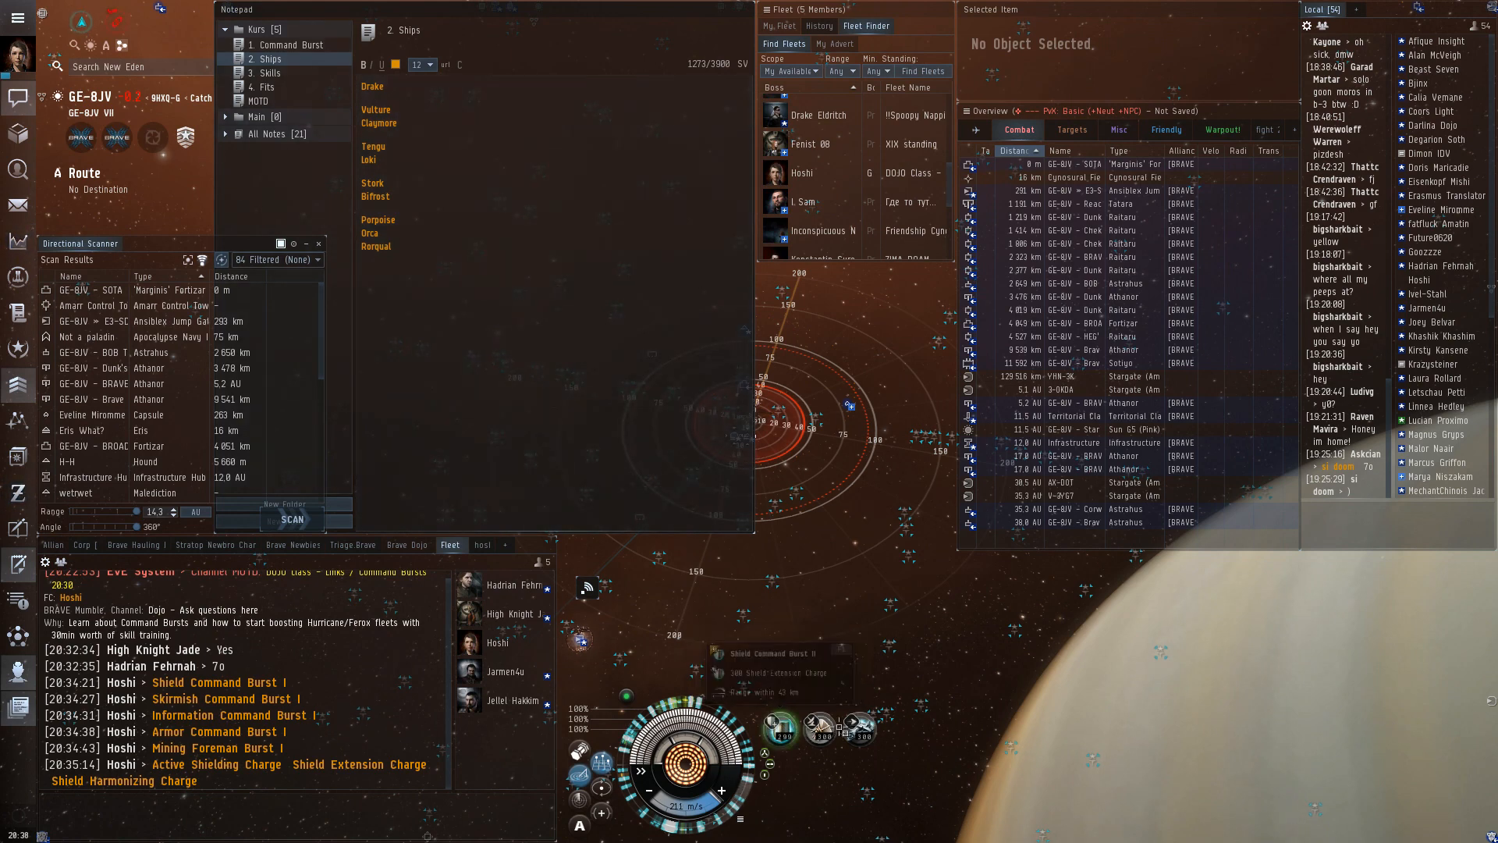
click(683, 670)
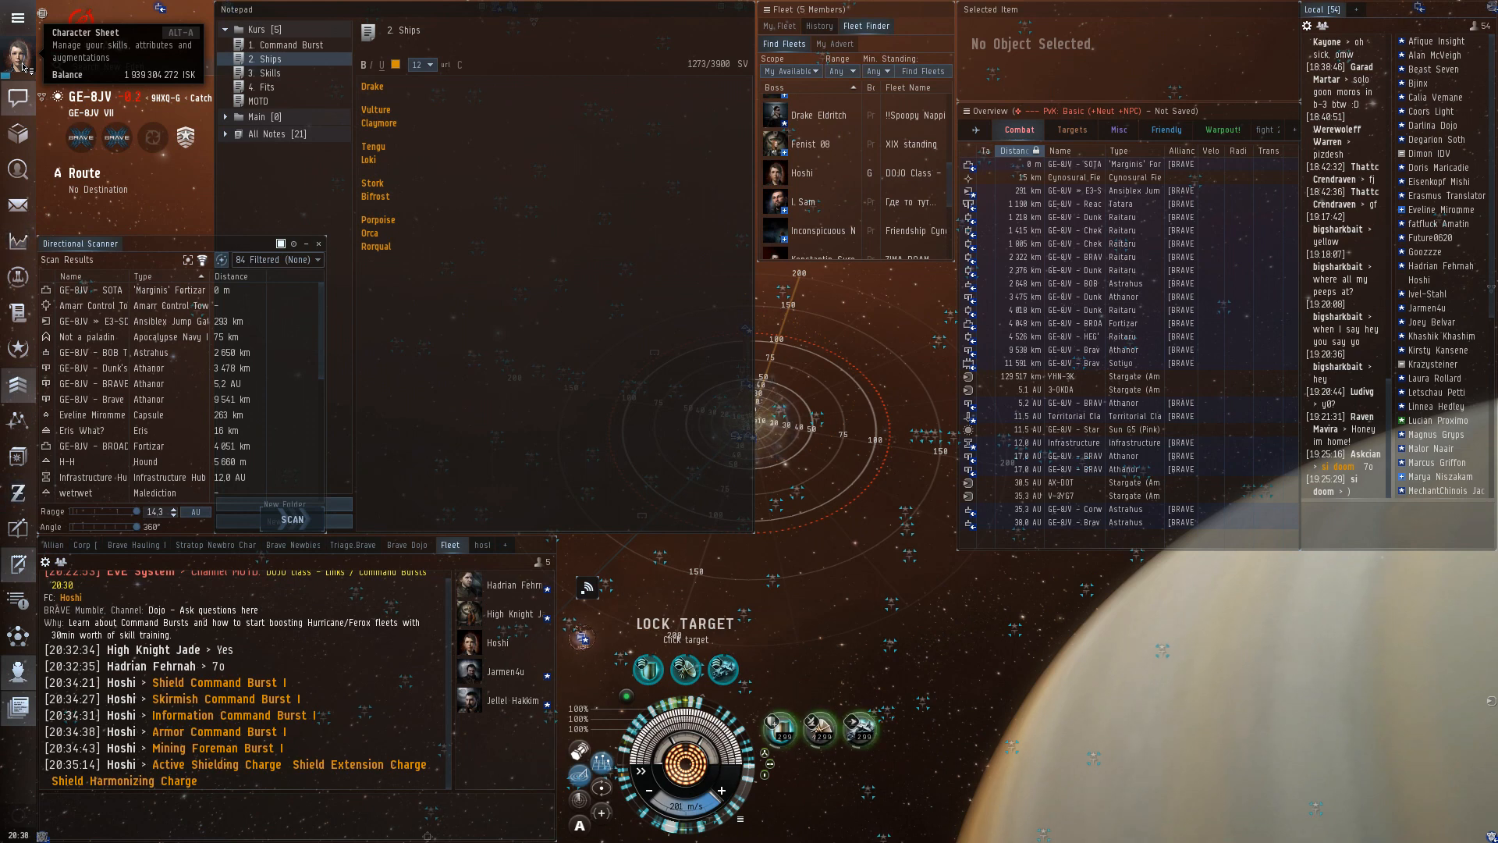
Show the Character Sheet's Fleet Support skills with the training queue.
click(19, 53)
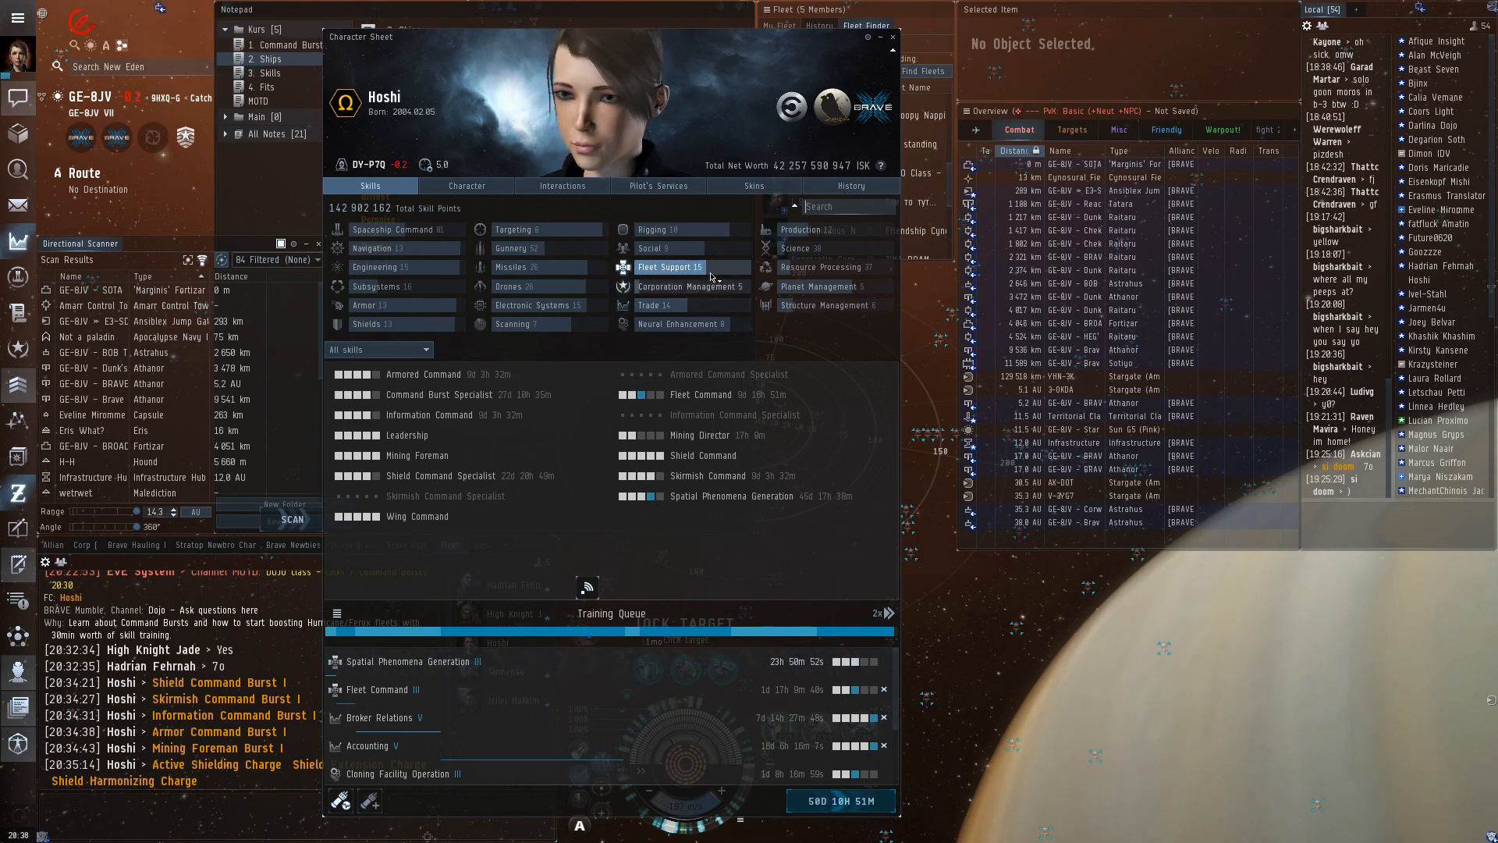
mouse_move(669, 267)
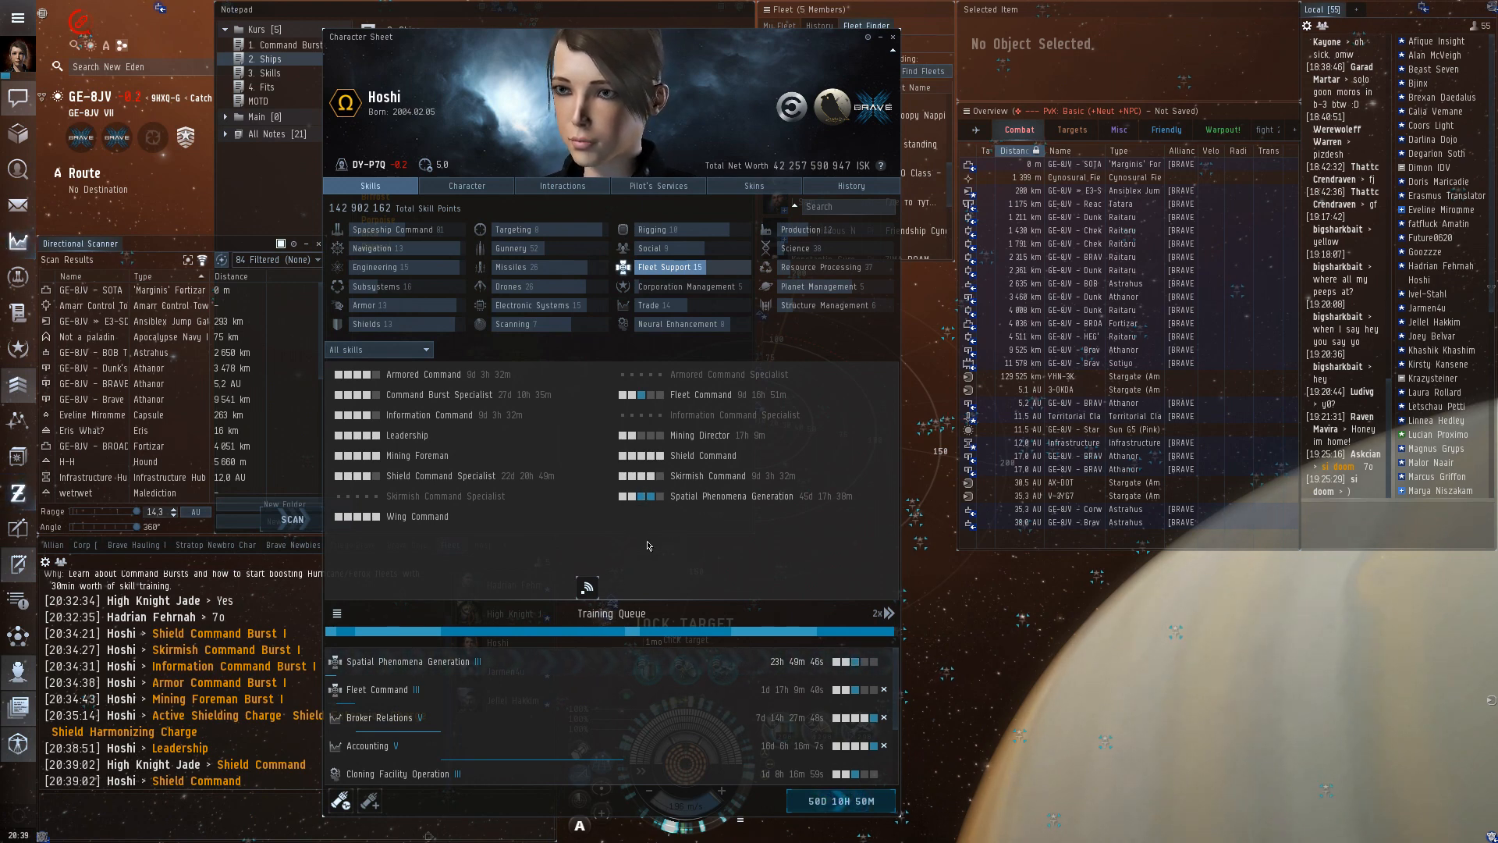
mouse_move(708, 435)
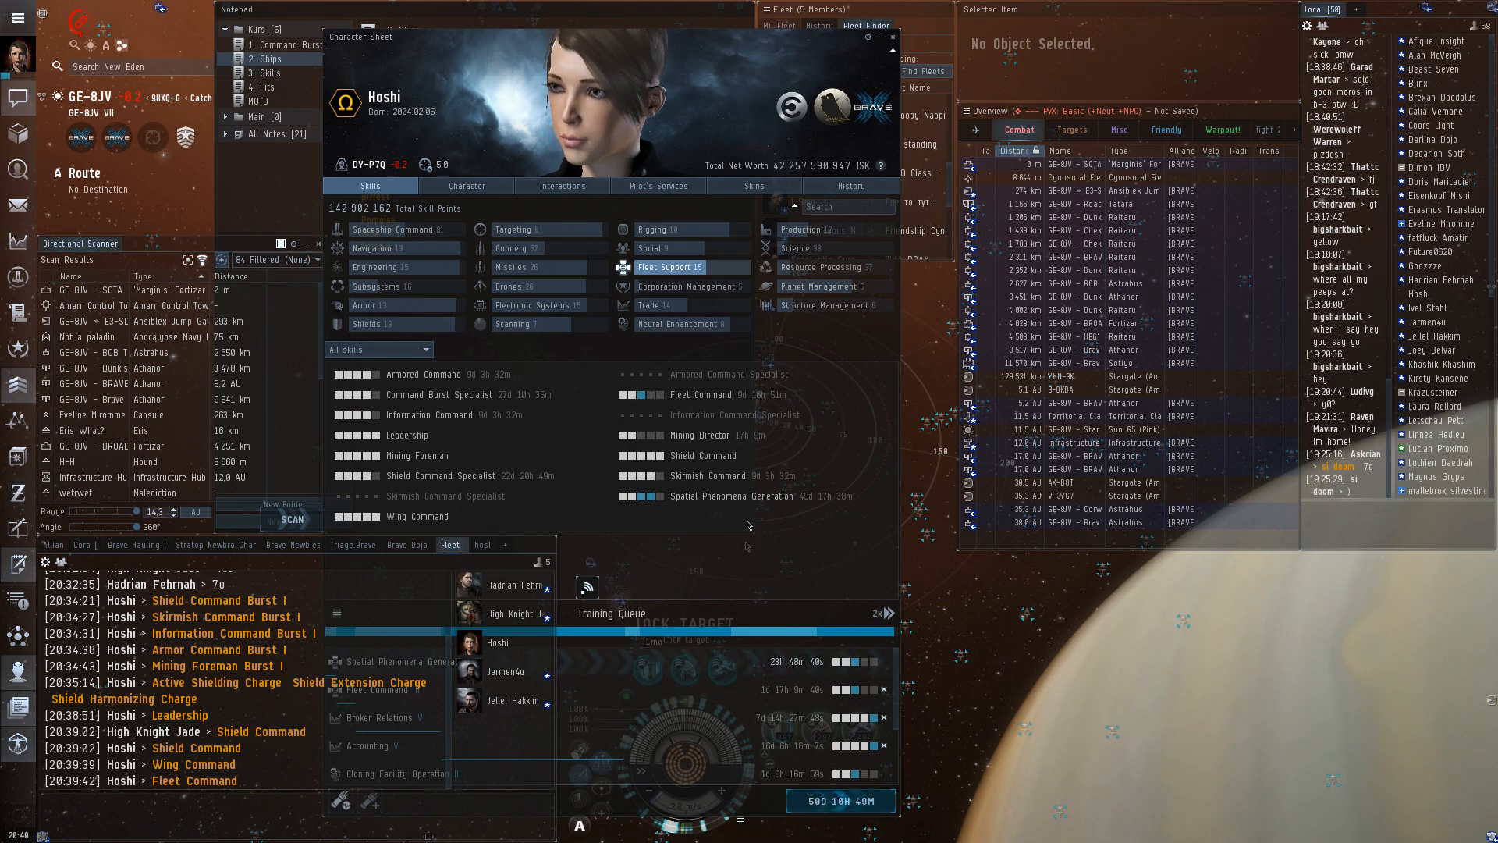
mouse_move(693, 550)
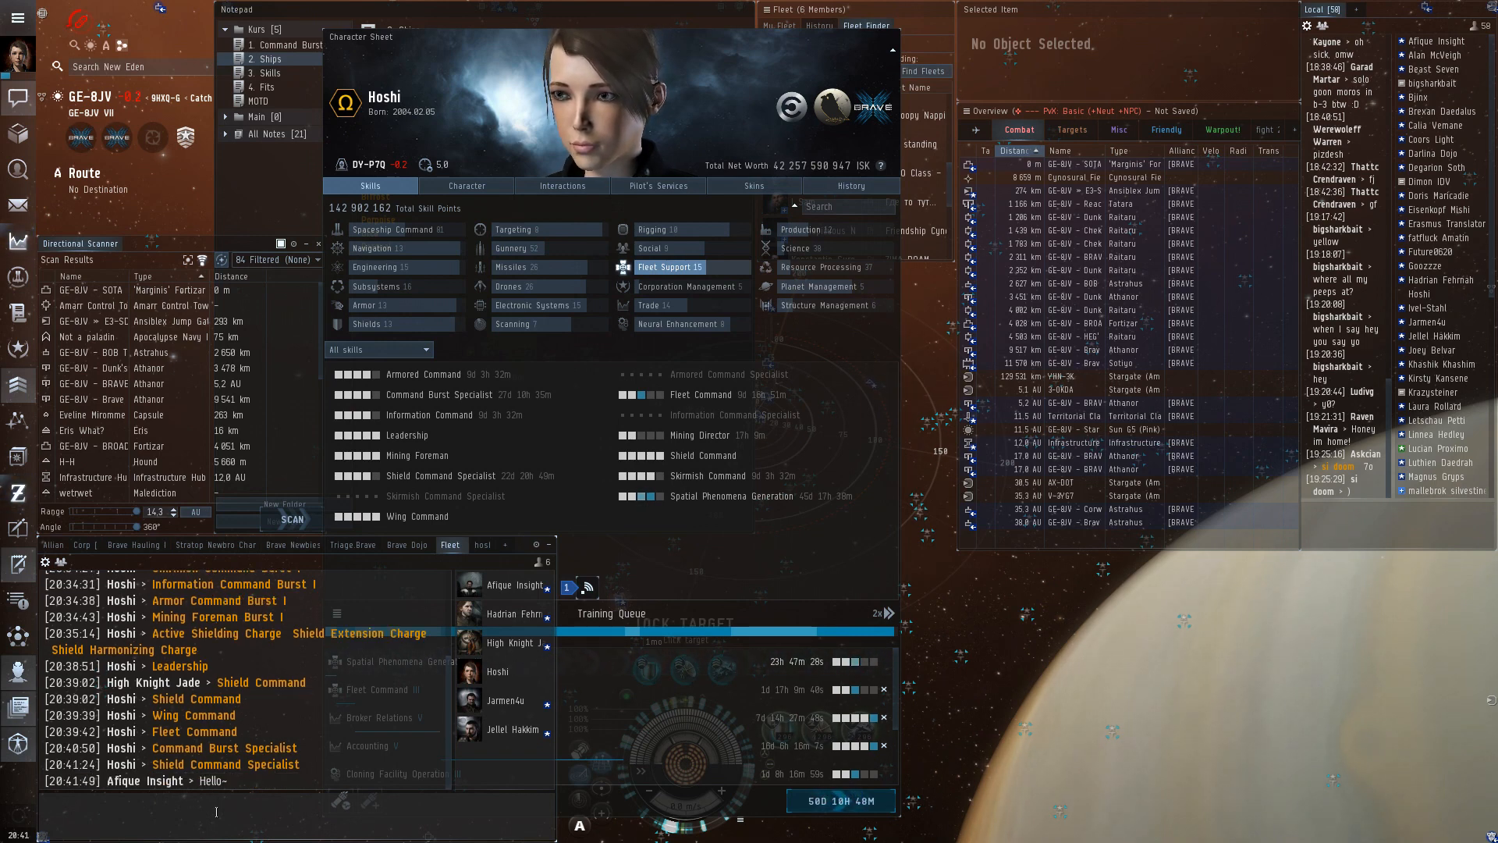
Greet the fleet with 'hi' in fleet chat.
text(hi)
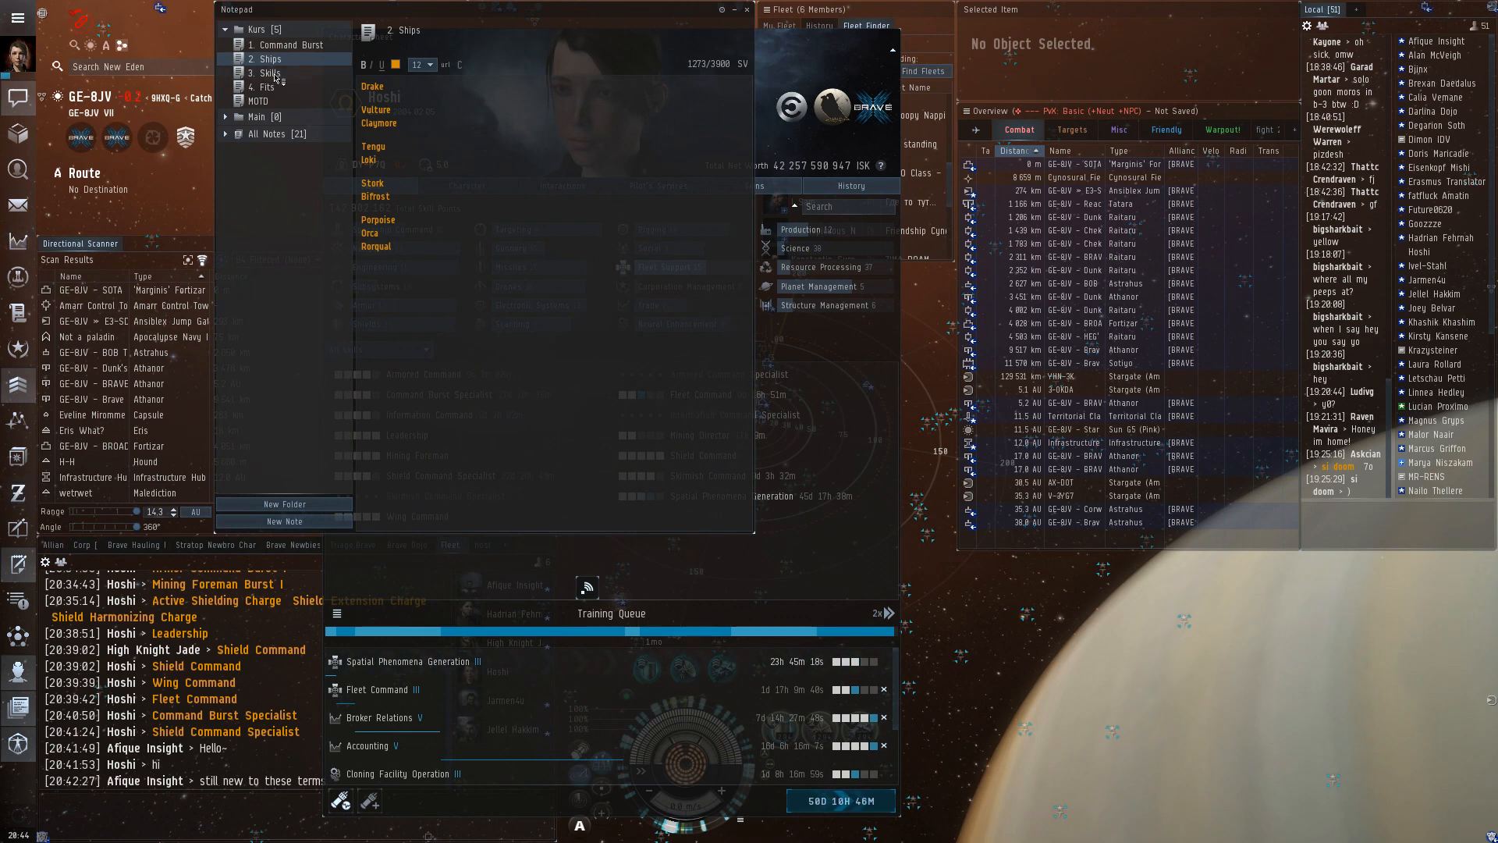
Close the character sheet, leaving the Command Burst note visible.
click(288, 43)
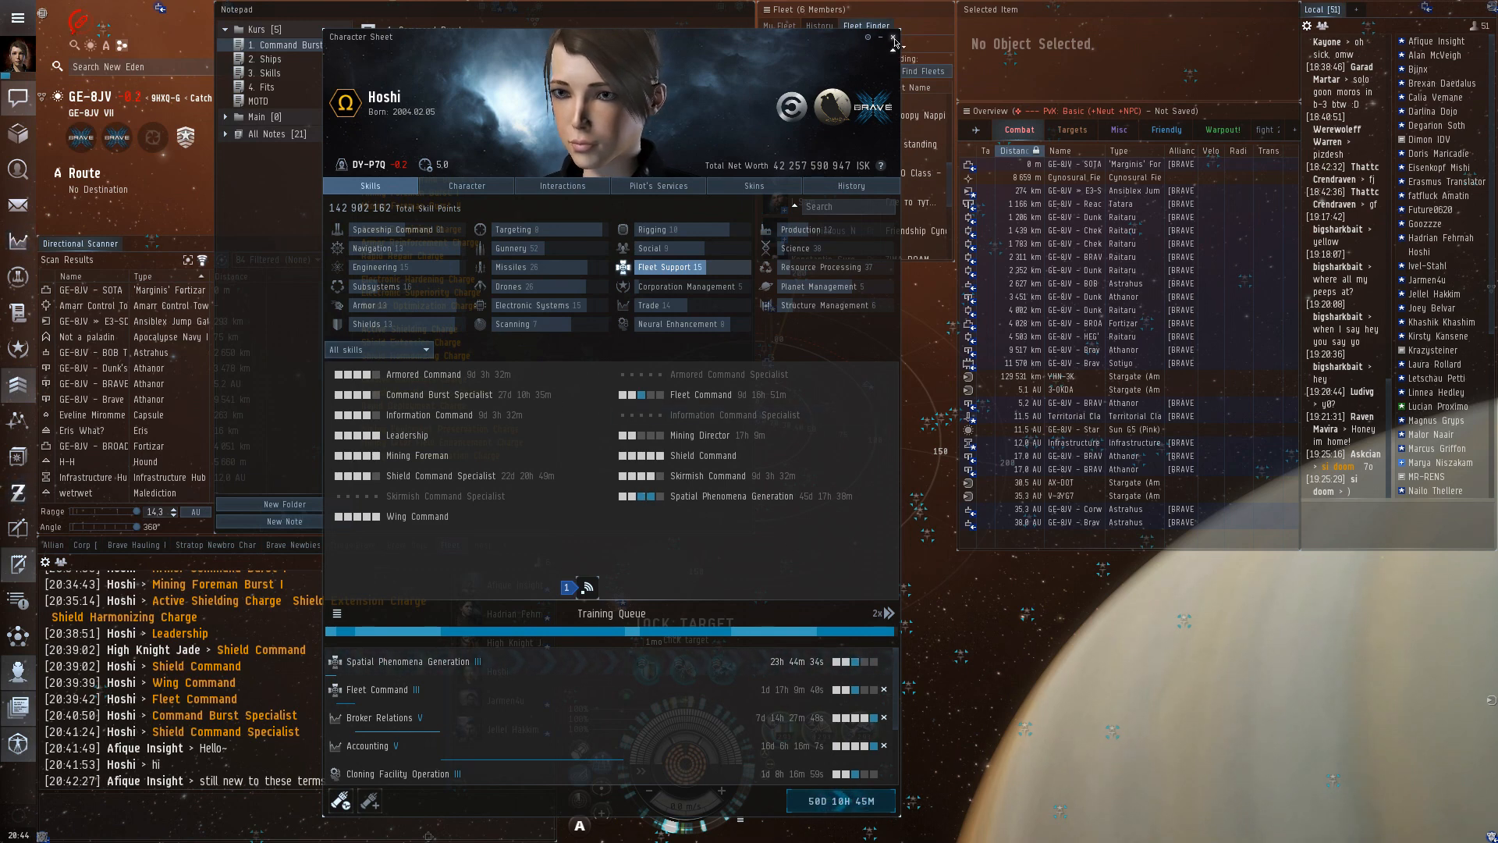
click(893, 37)
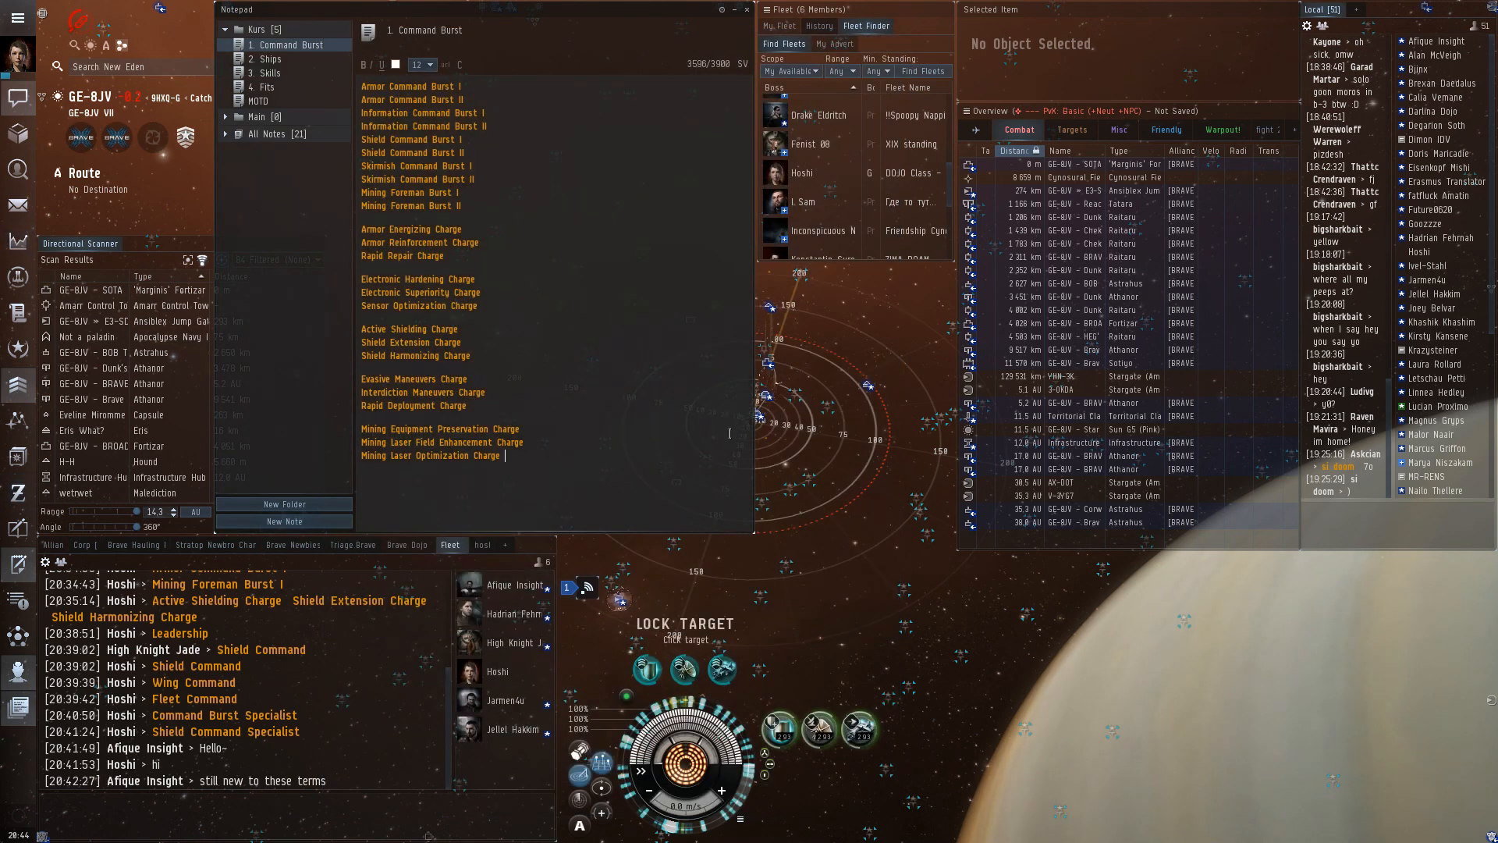
Switch from the '2. Ships' note to the '3. Skills' note of command skills and mindlinks.
click(265, 58)
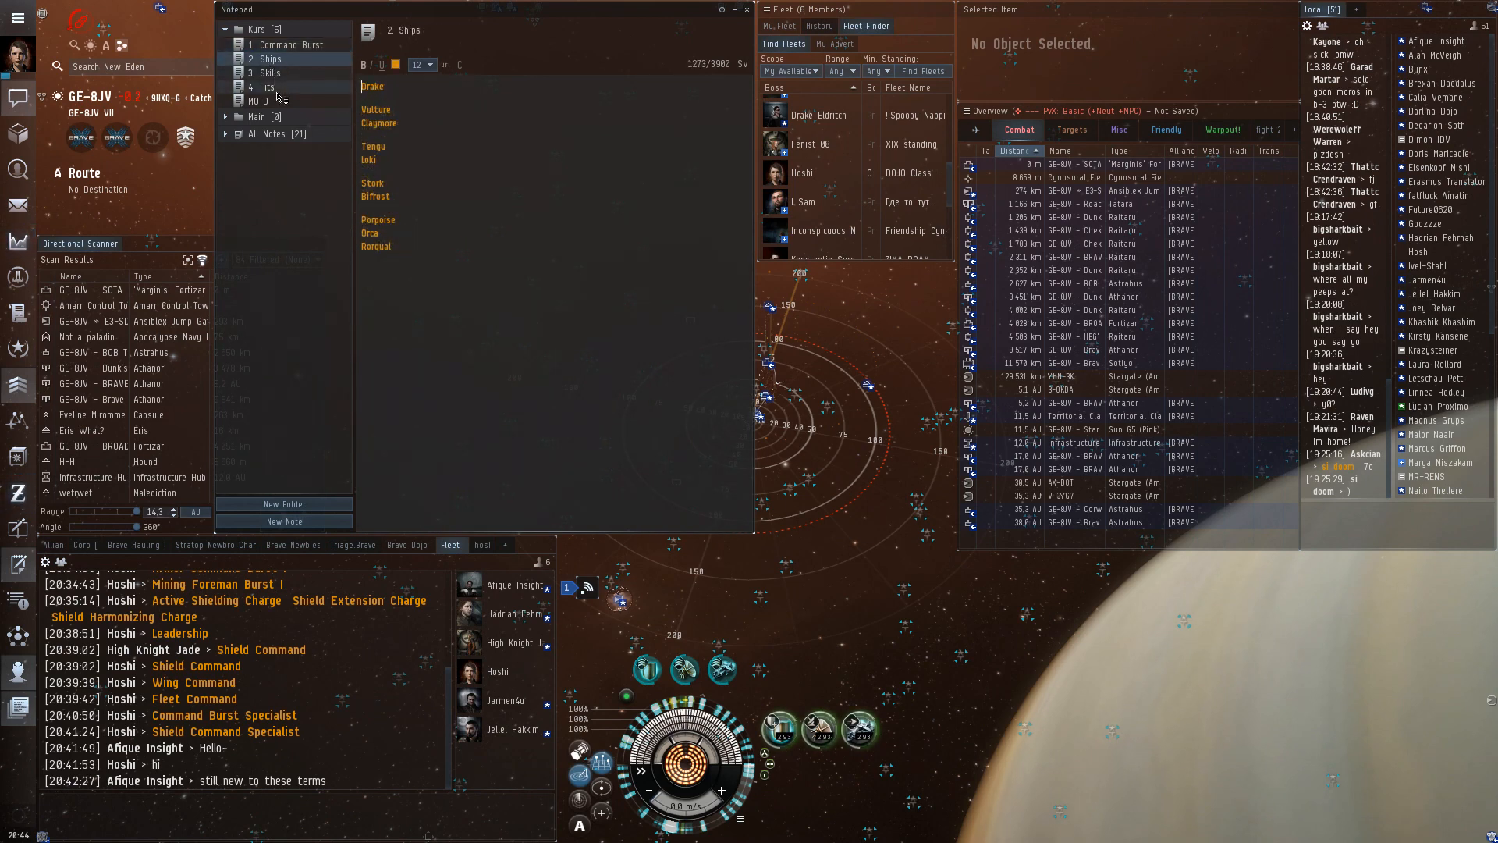
click(264, 71)
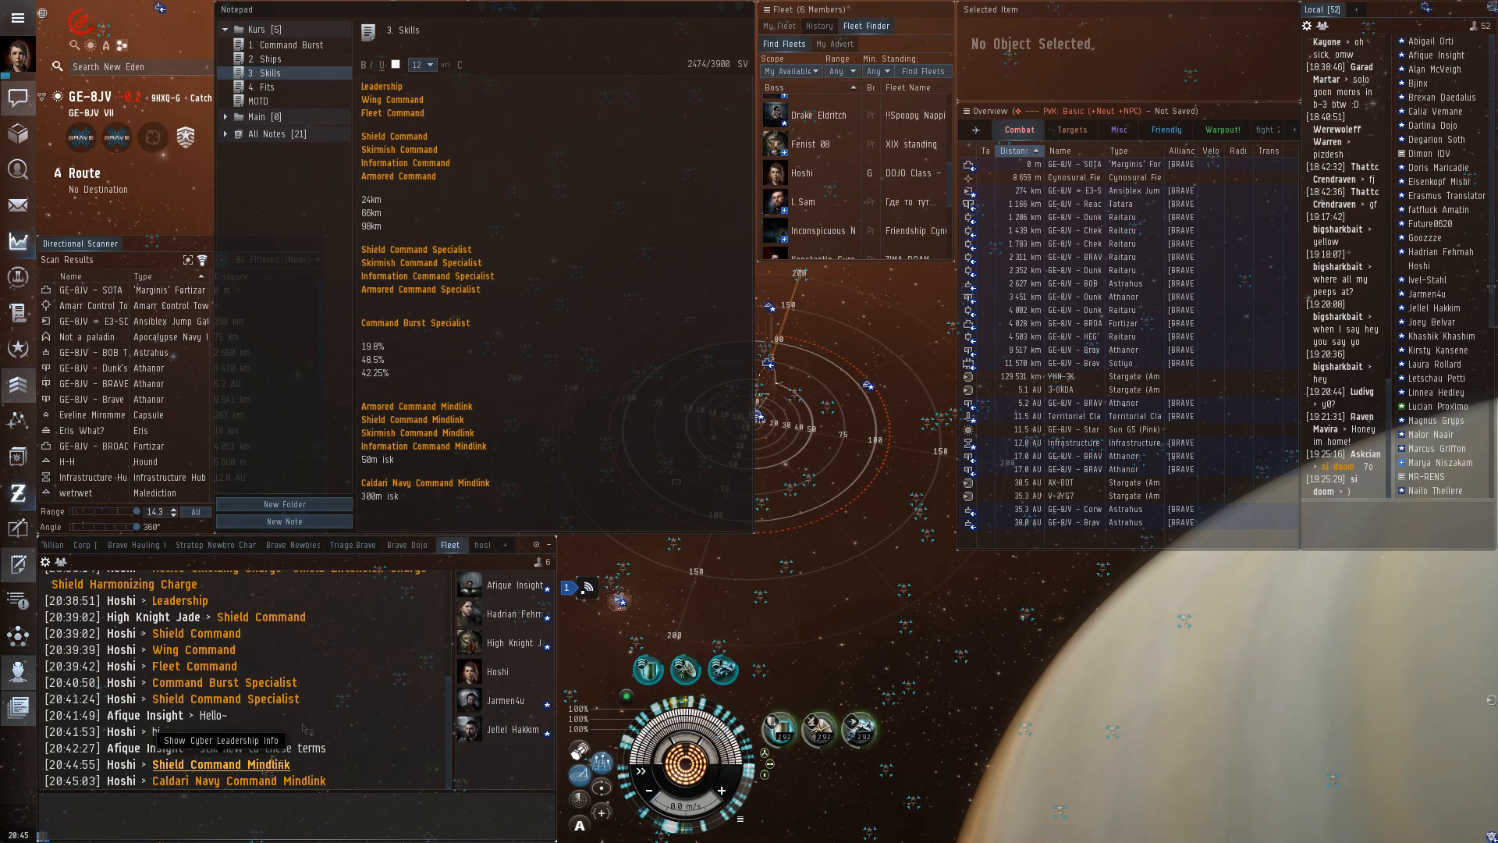
Show the '3. Skills' note while reading fleet chat questions.
click(220, 763)
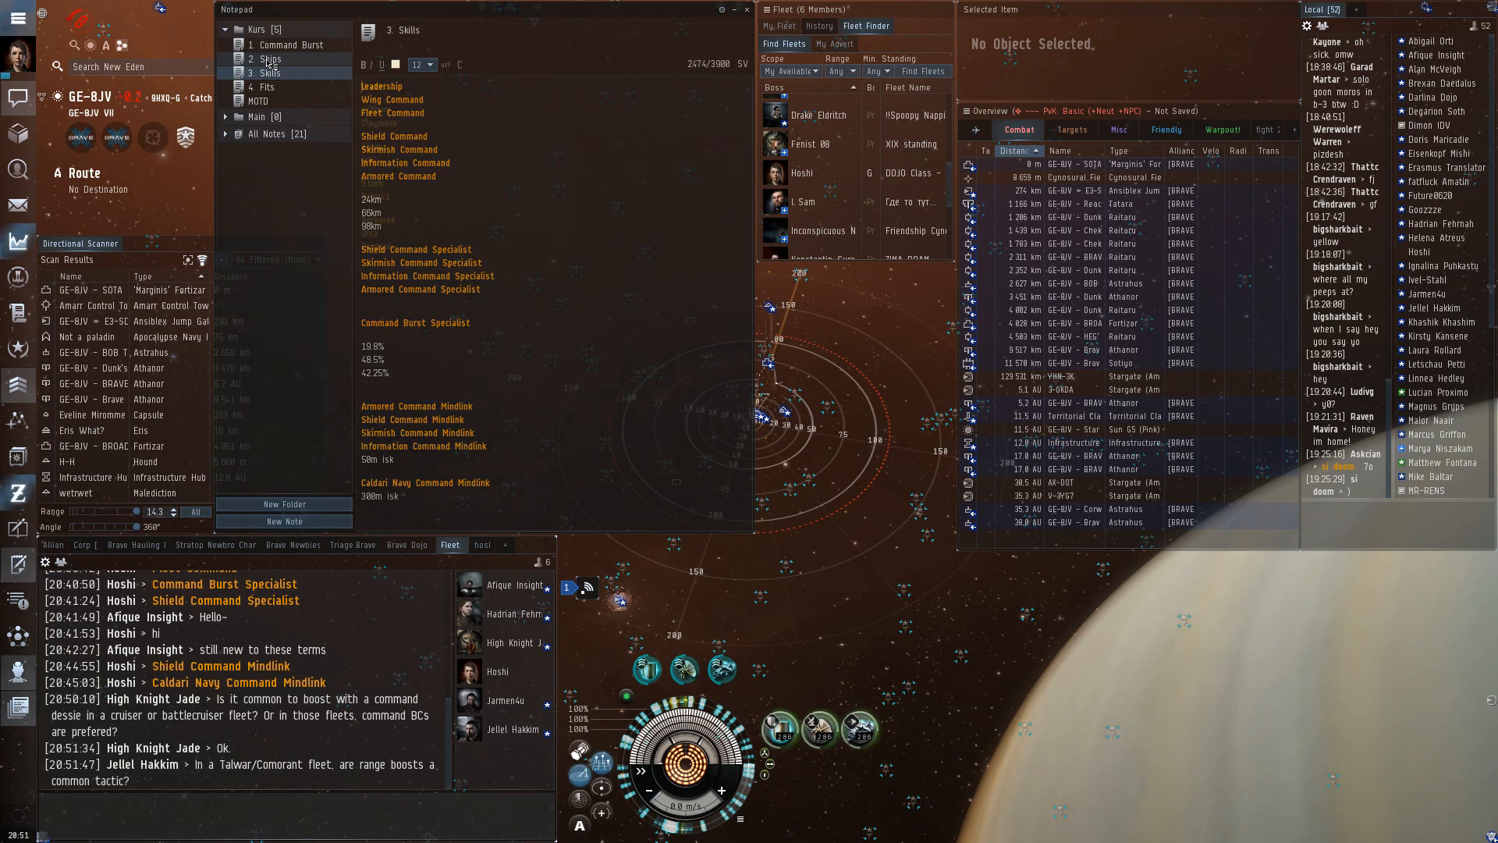
click(265, 57)
text(command)
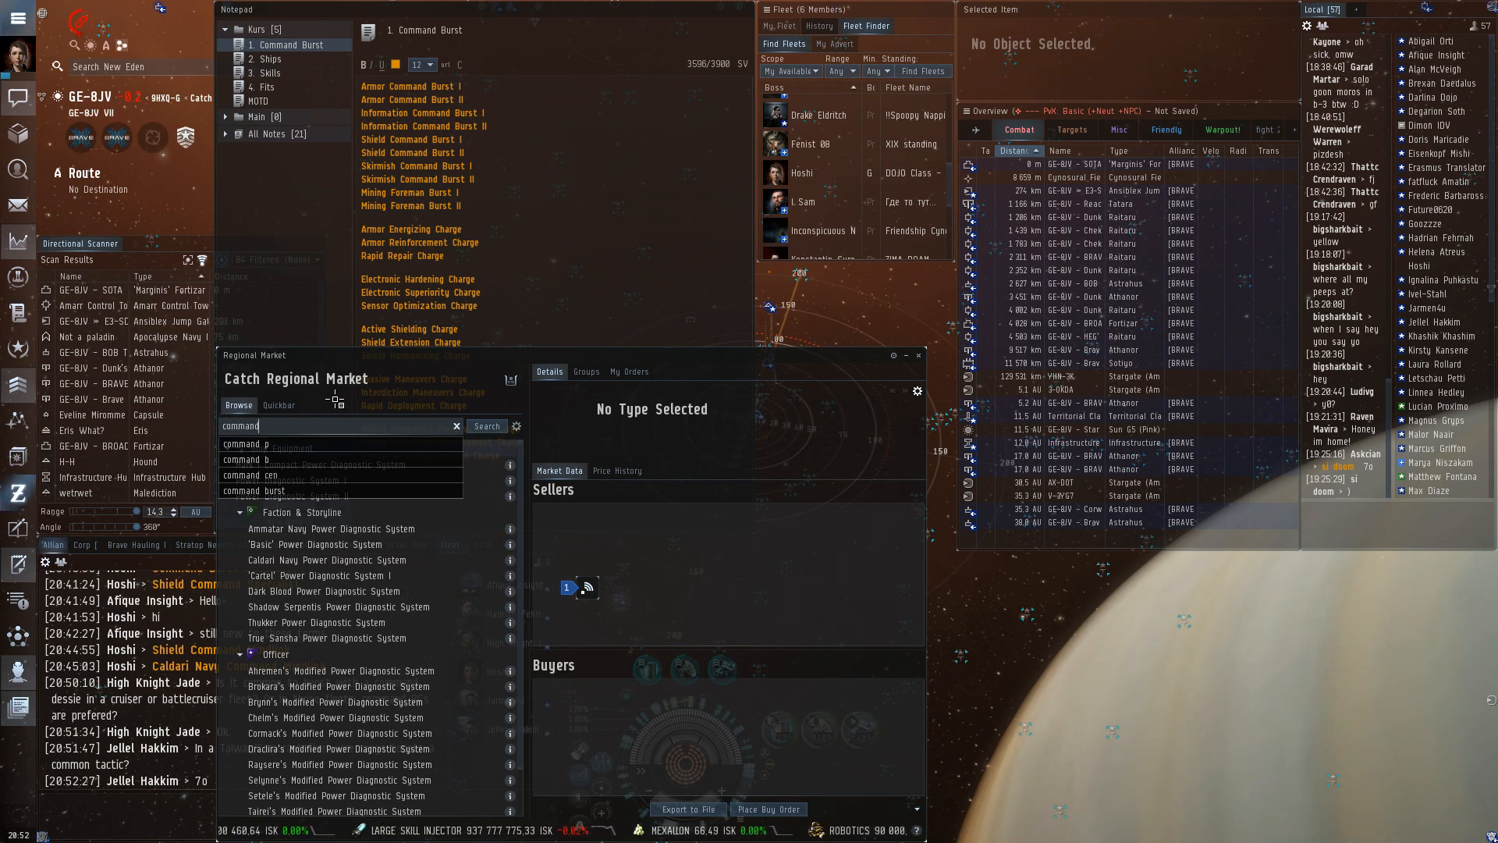
Search the regional market for 'command' to reach the Minmatar command ships.
click(455, 425)
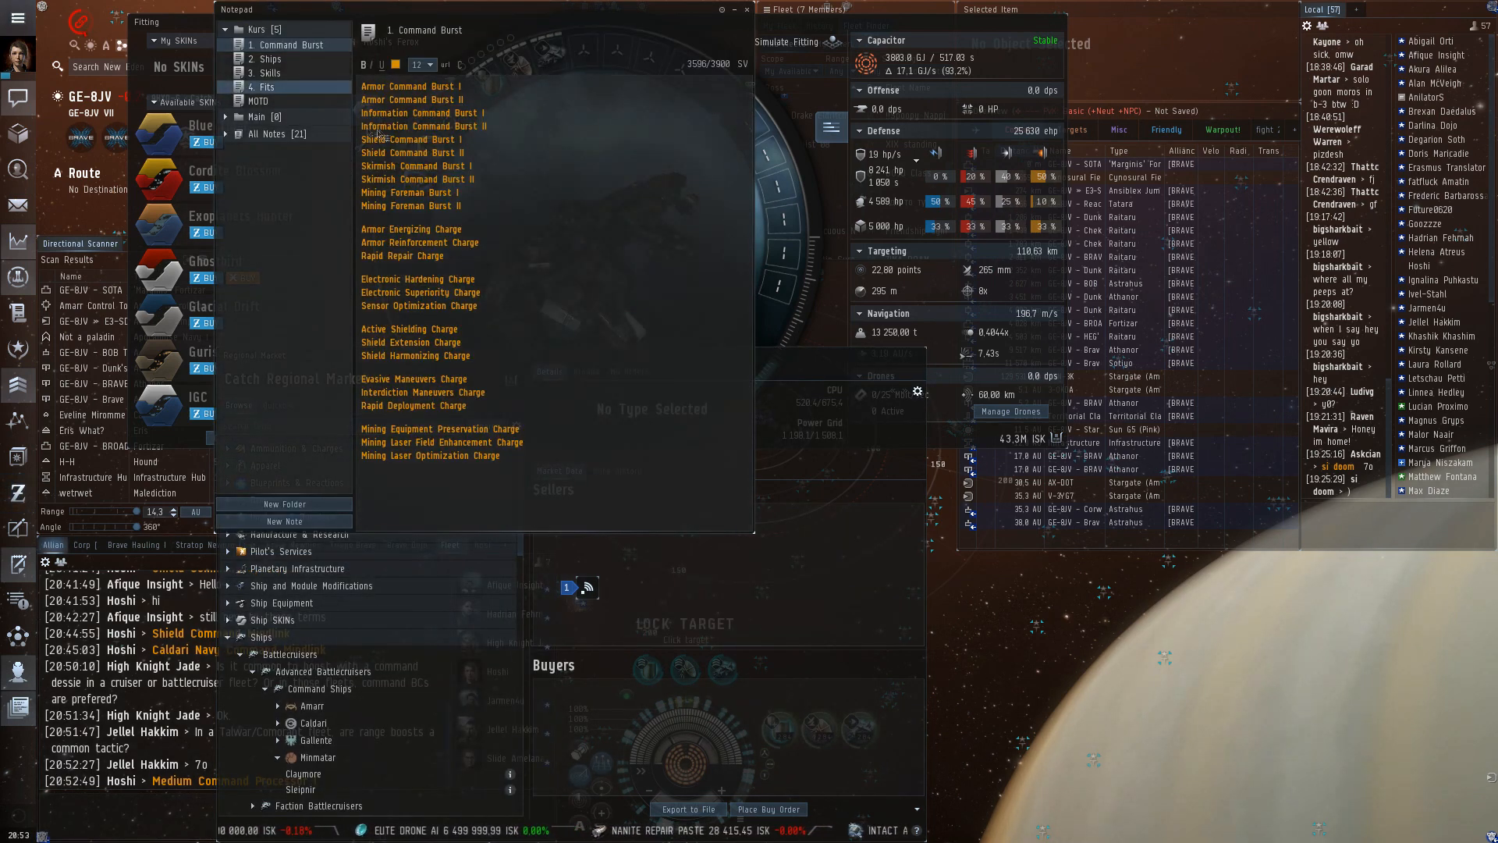
Show the '4. Fits' note with the Candy Cane Hurricane Boosts fitting.
click(262, 87)
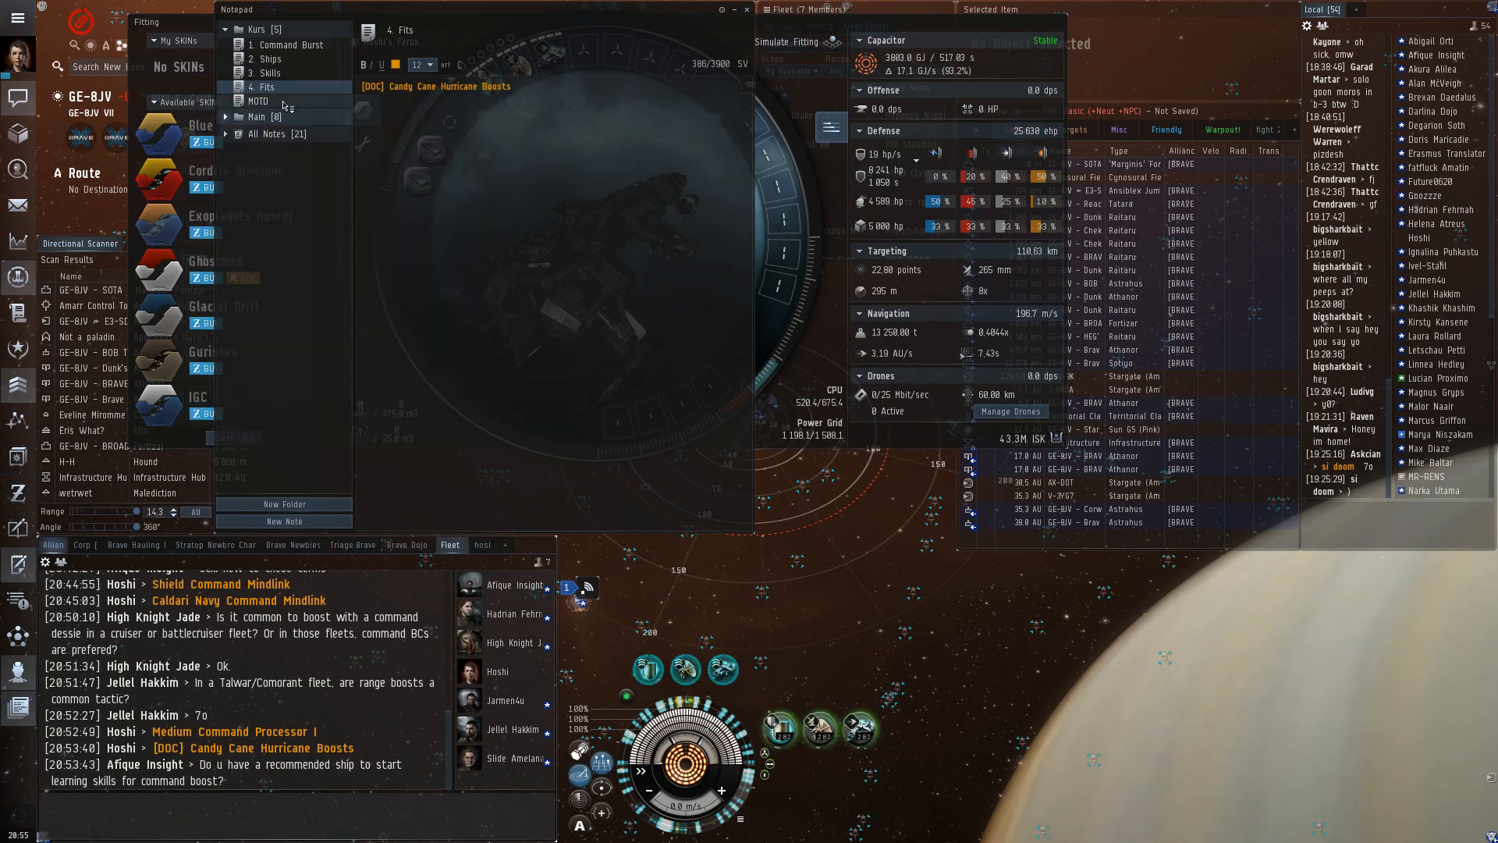
Show the Skills note, then bring the Ferox fitting's charges browser forward.
click(267, 72)
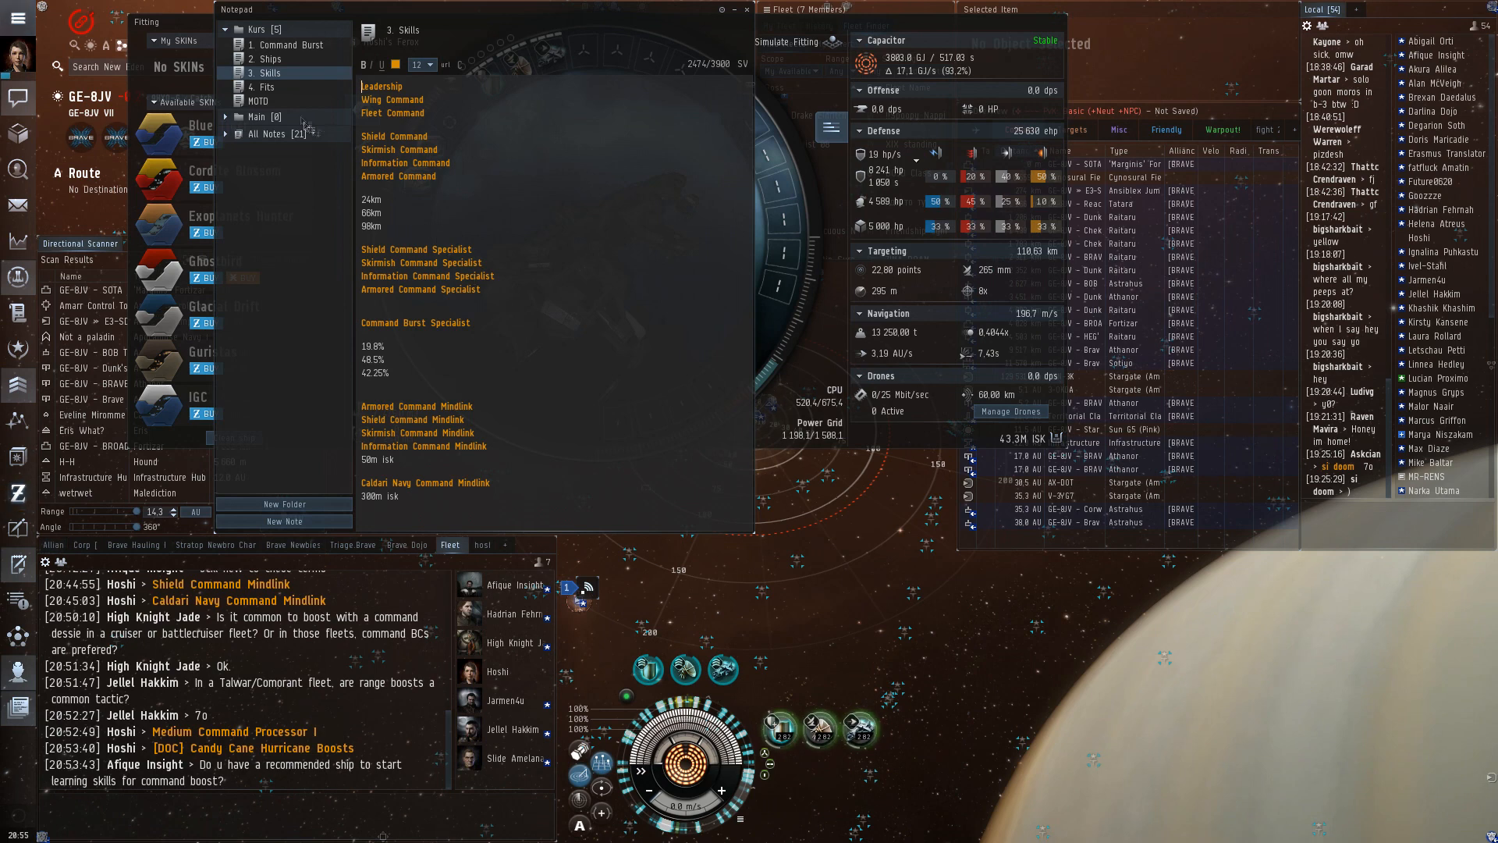
click(270, 57)
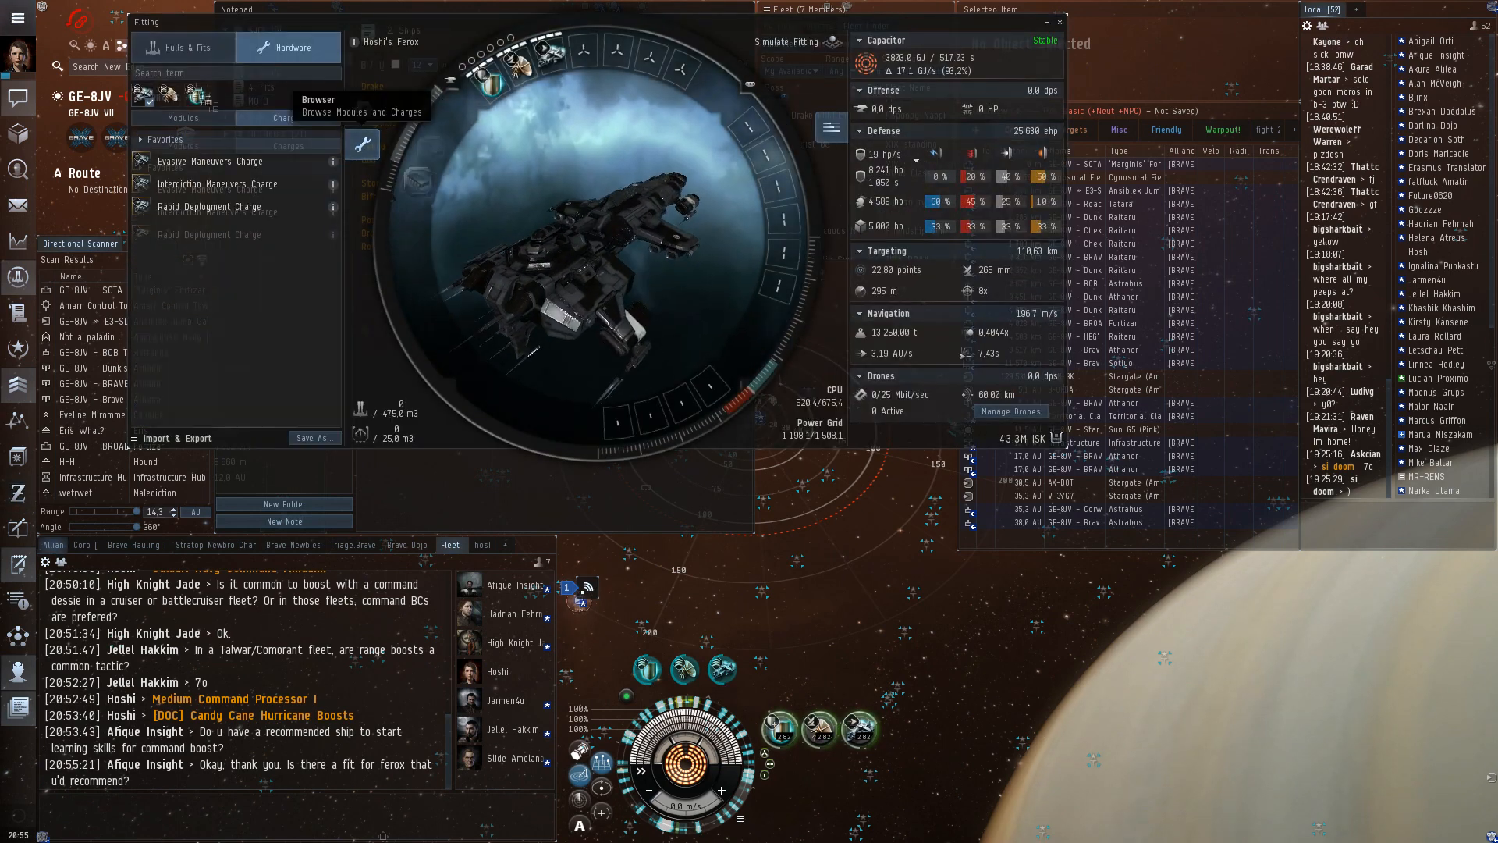
Simulate the Ferox fit and filter its hardware browser to 'shield' modules.
text(hel)
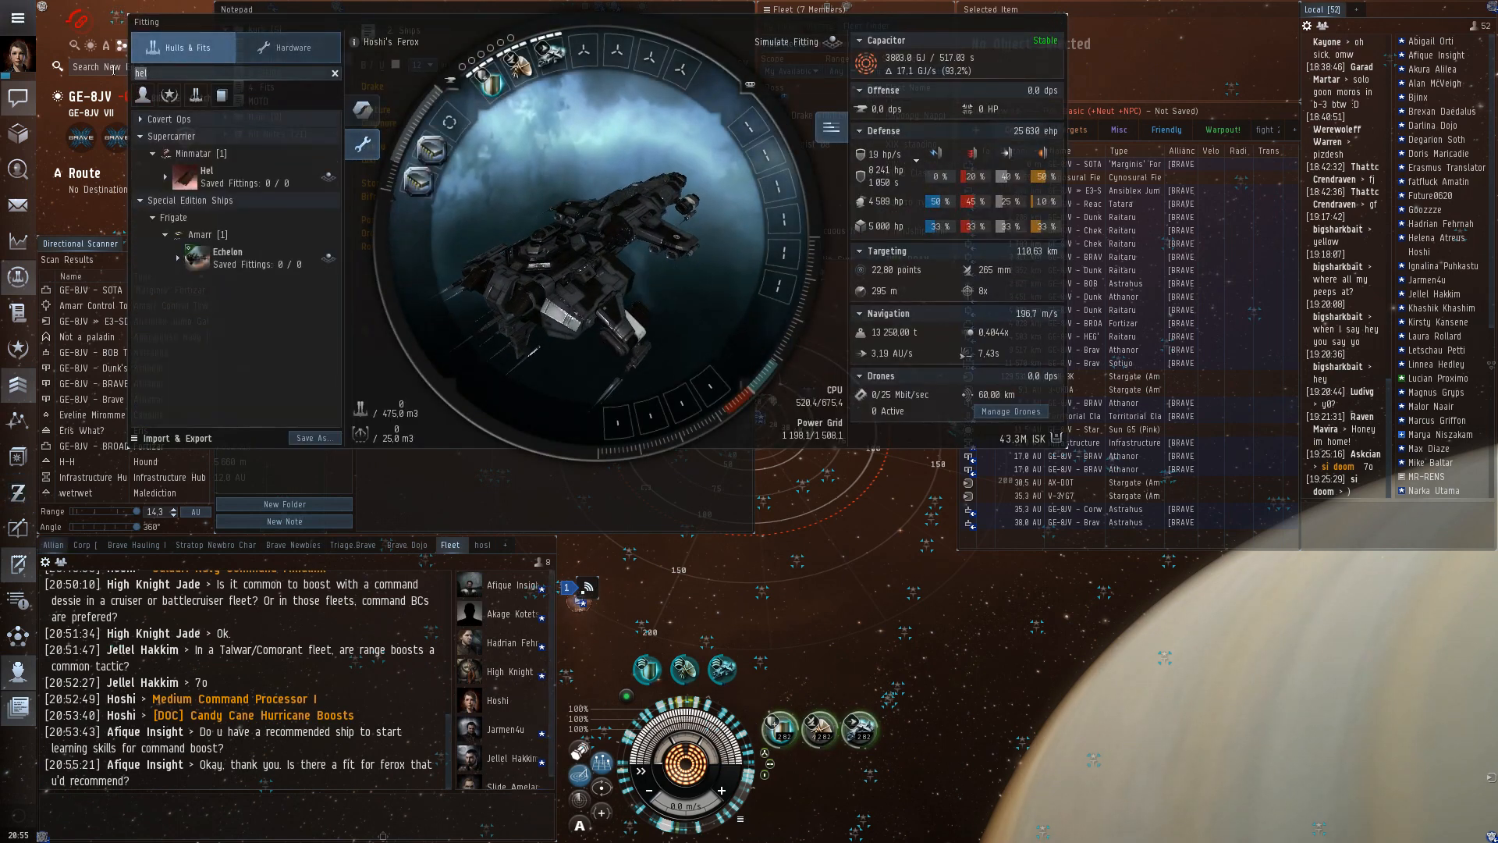
text(ferox)
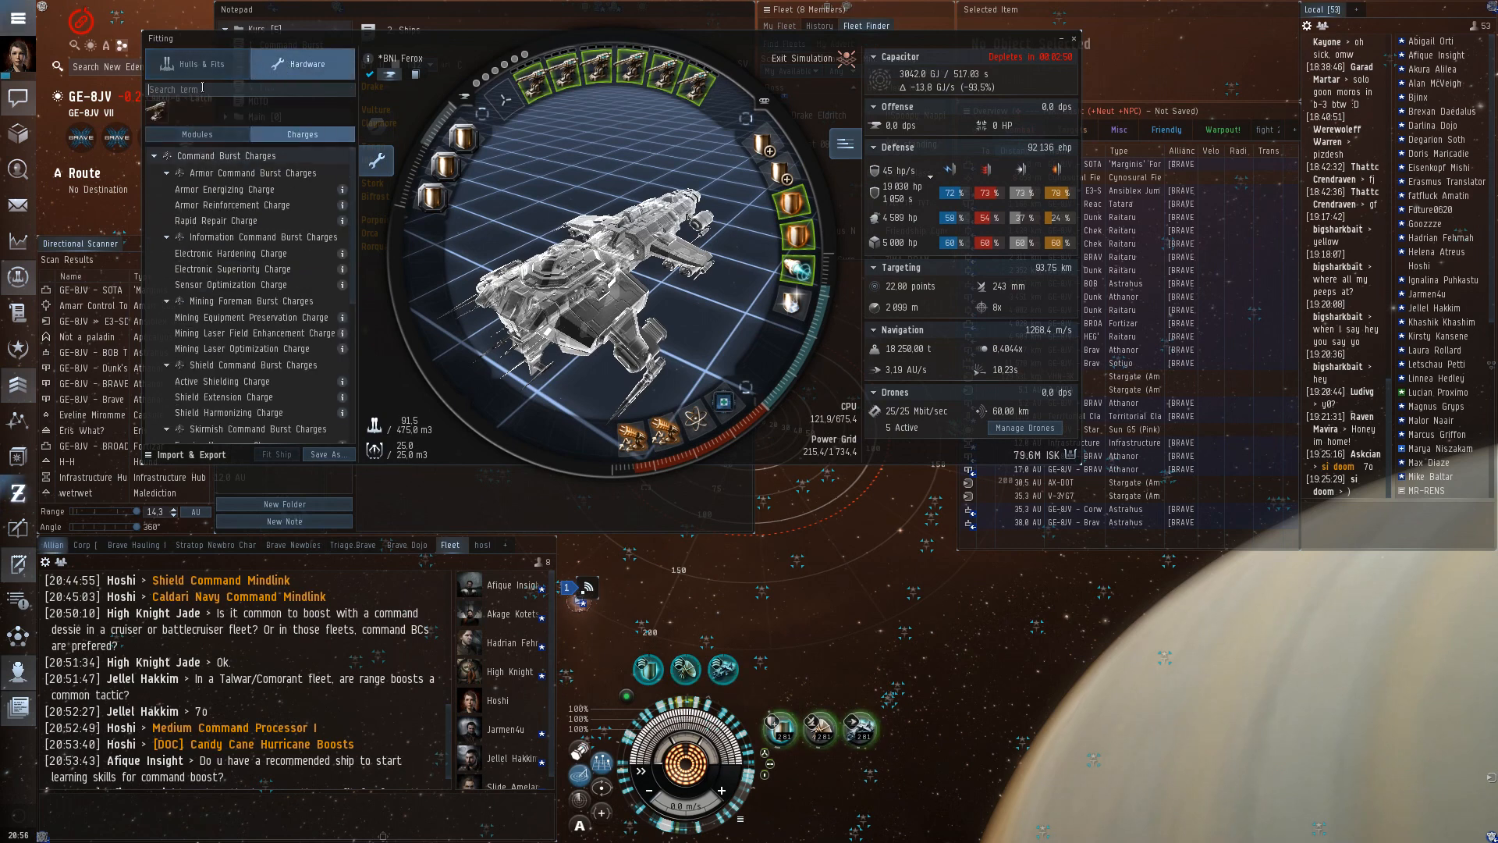
text(shield)
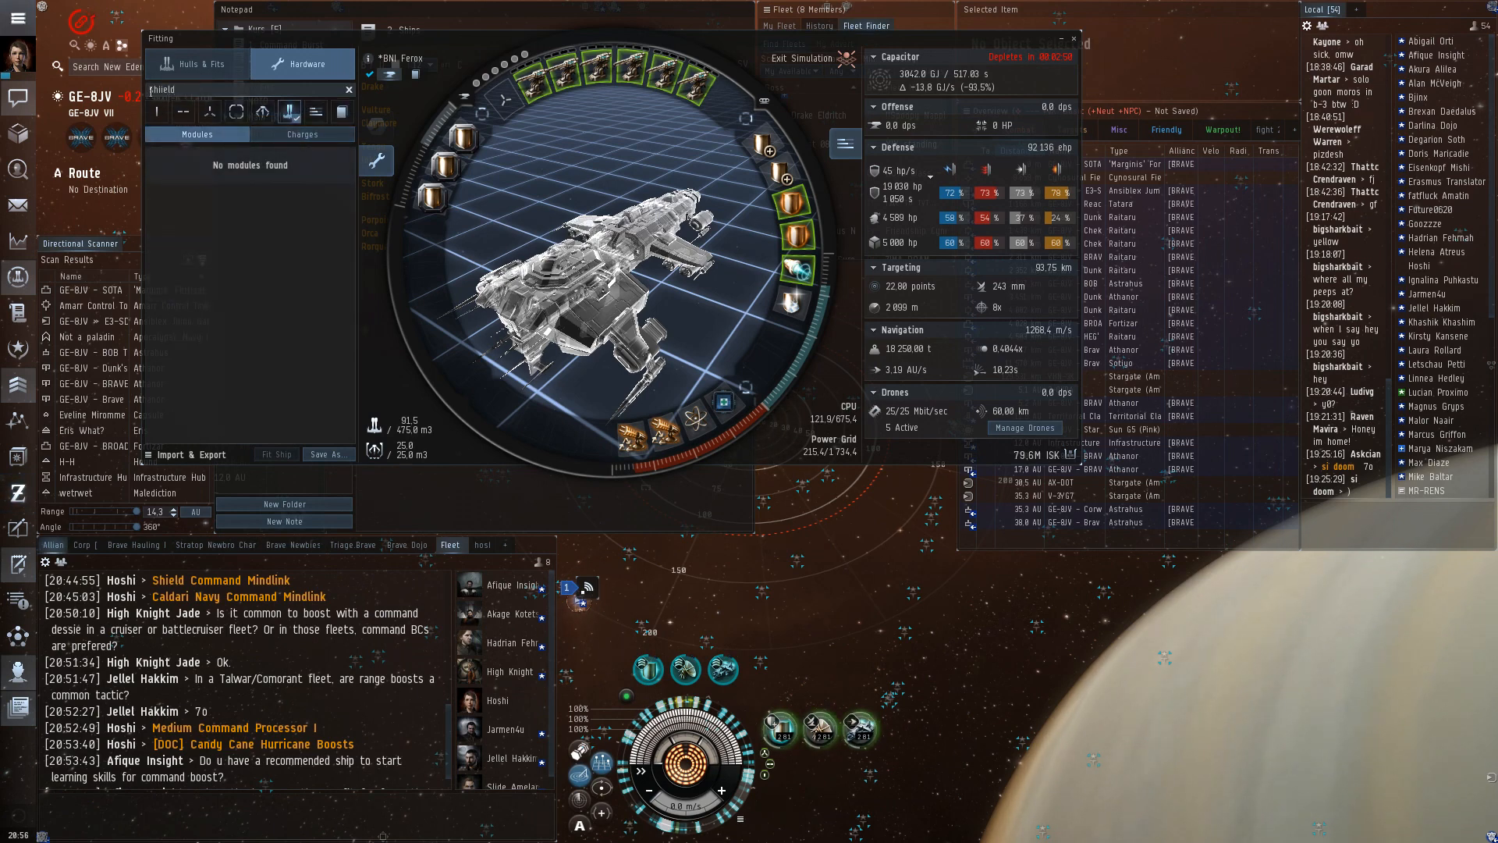
text(shield)
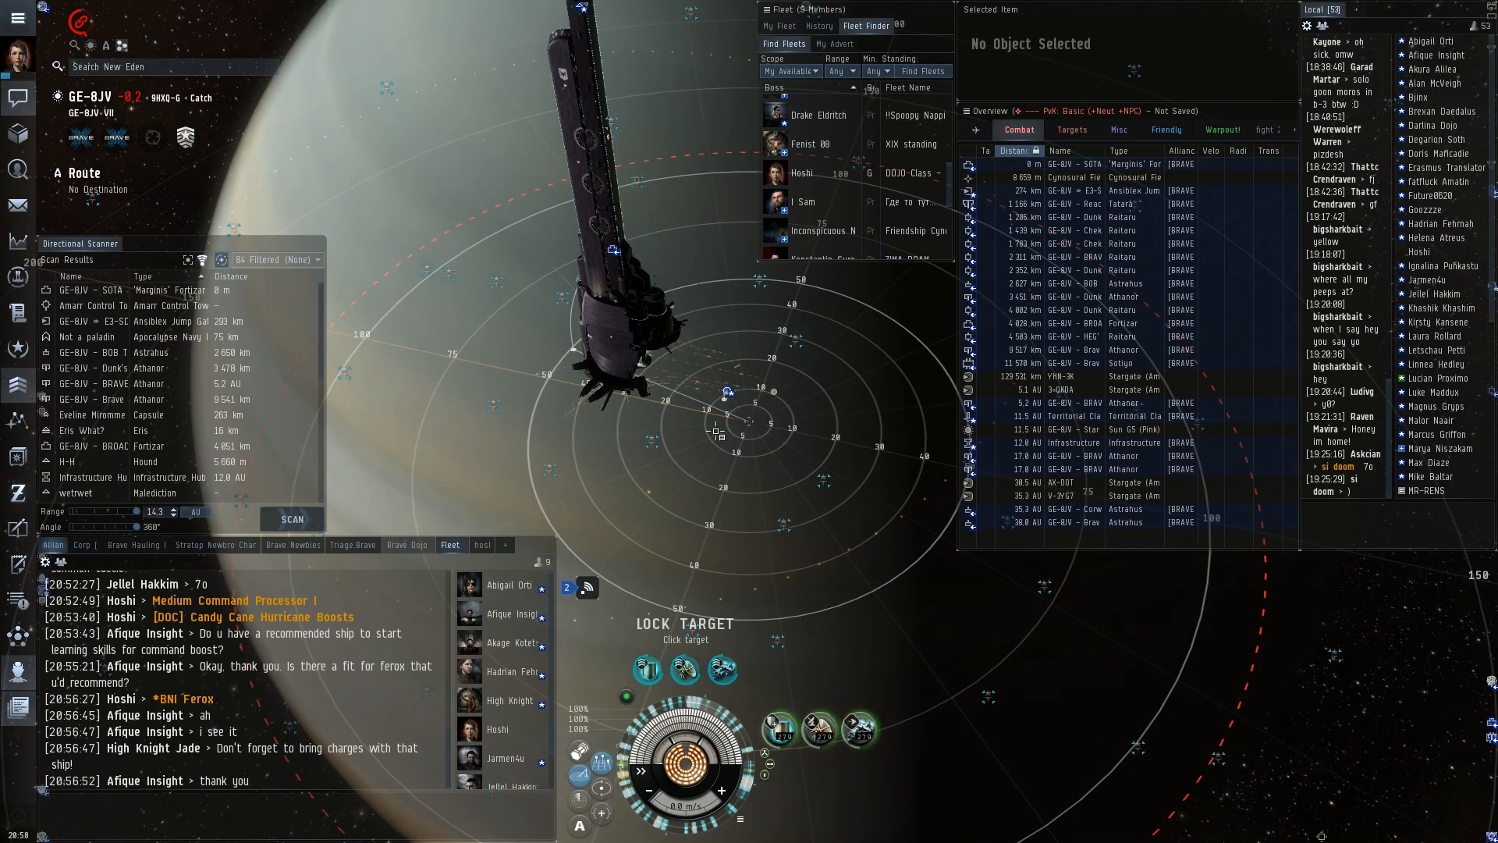
mouse_move(728, 365)
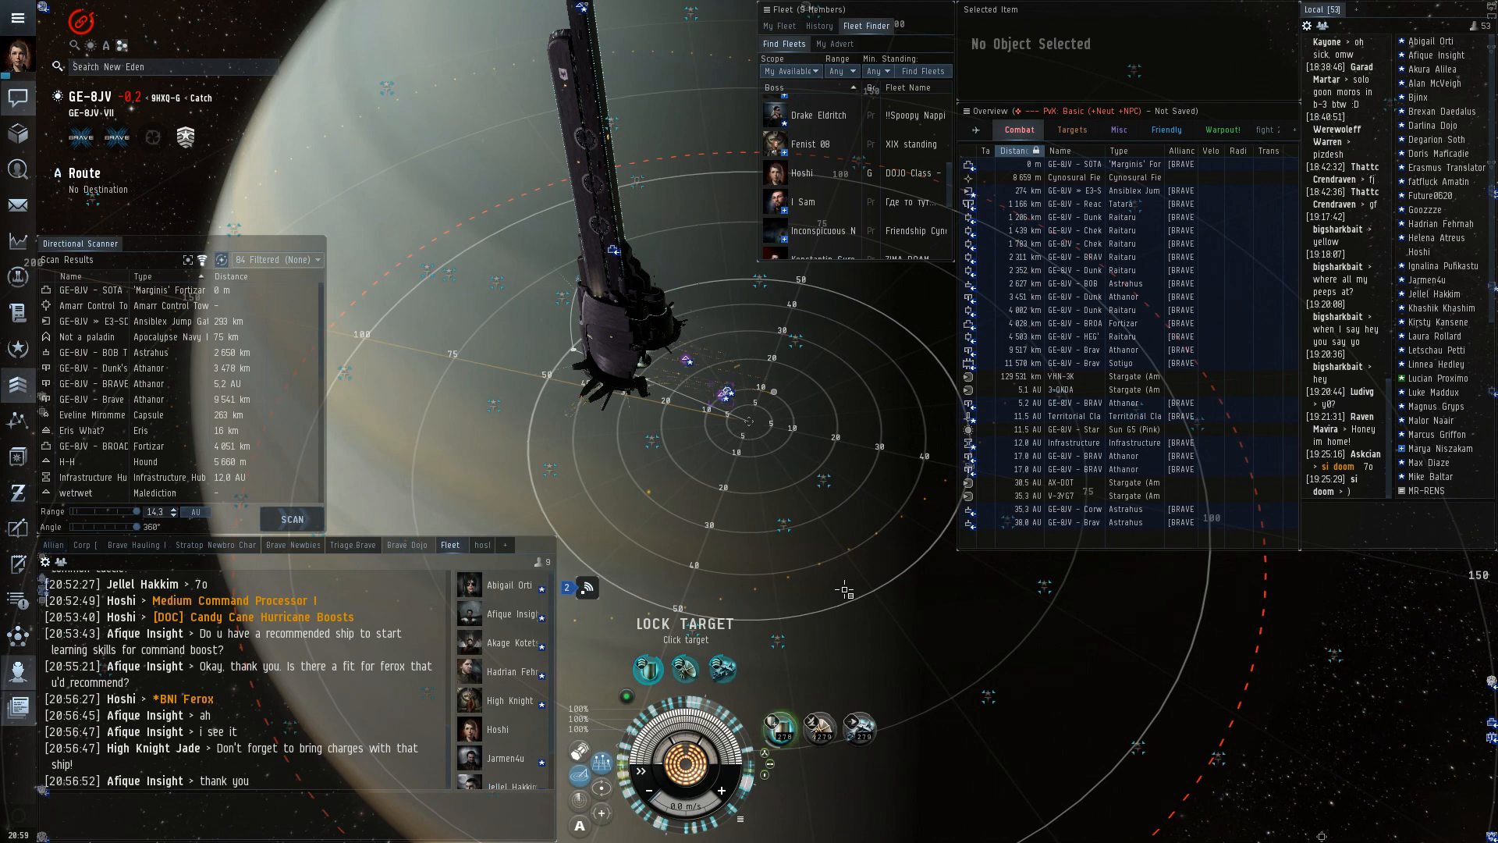
Activate the Information and Skirmish Command Bursts, showing their fleet bonus range rings.
click(856, 724)
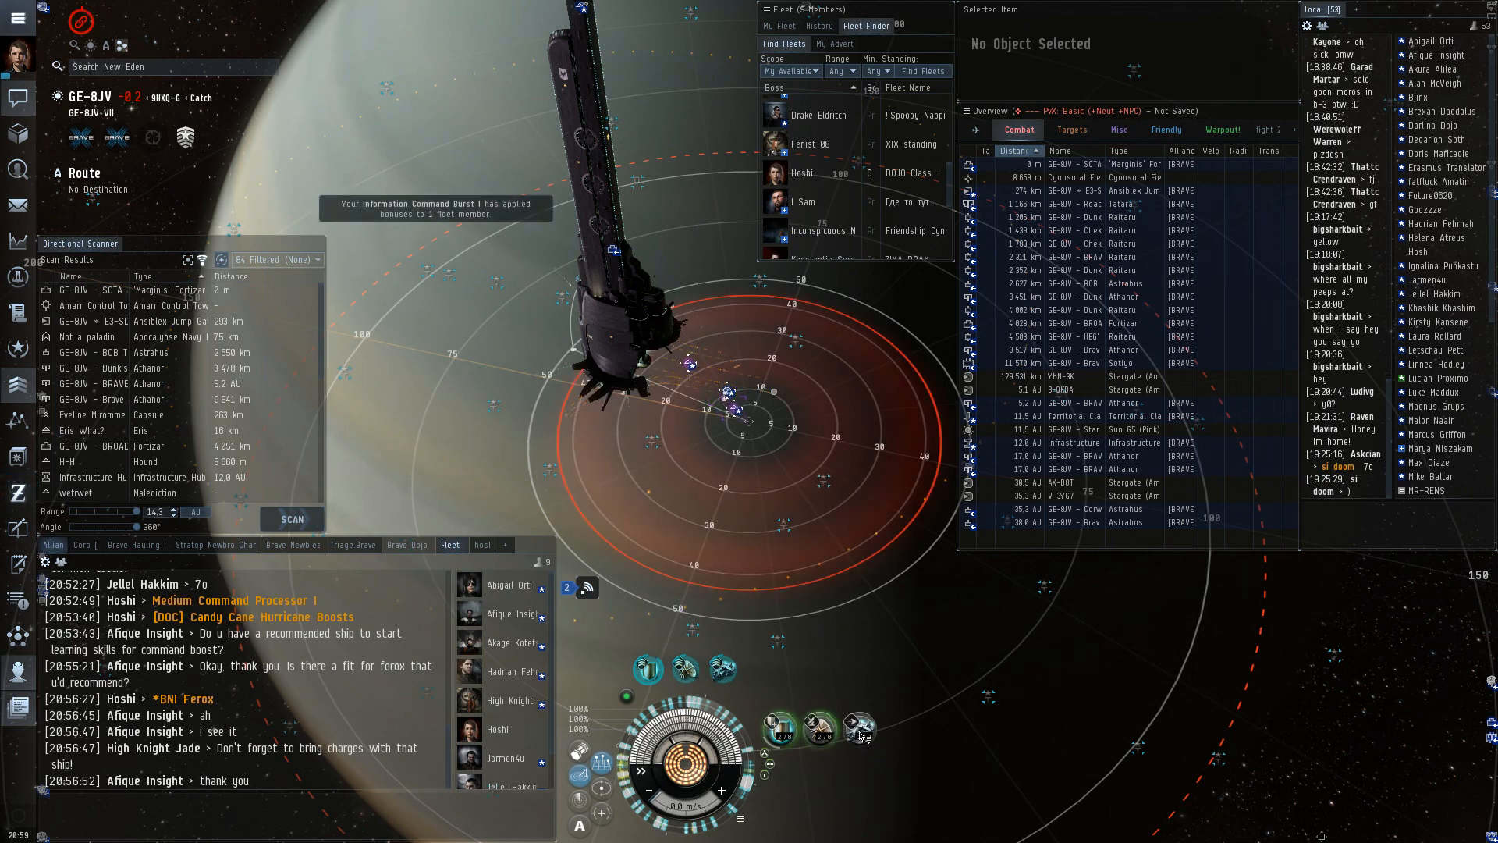
mouse_move(855, 729)
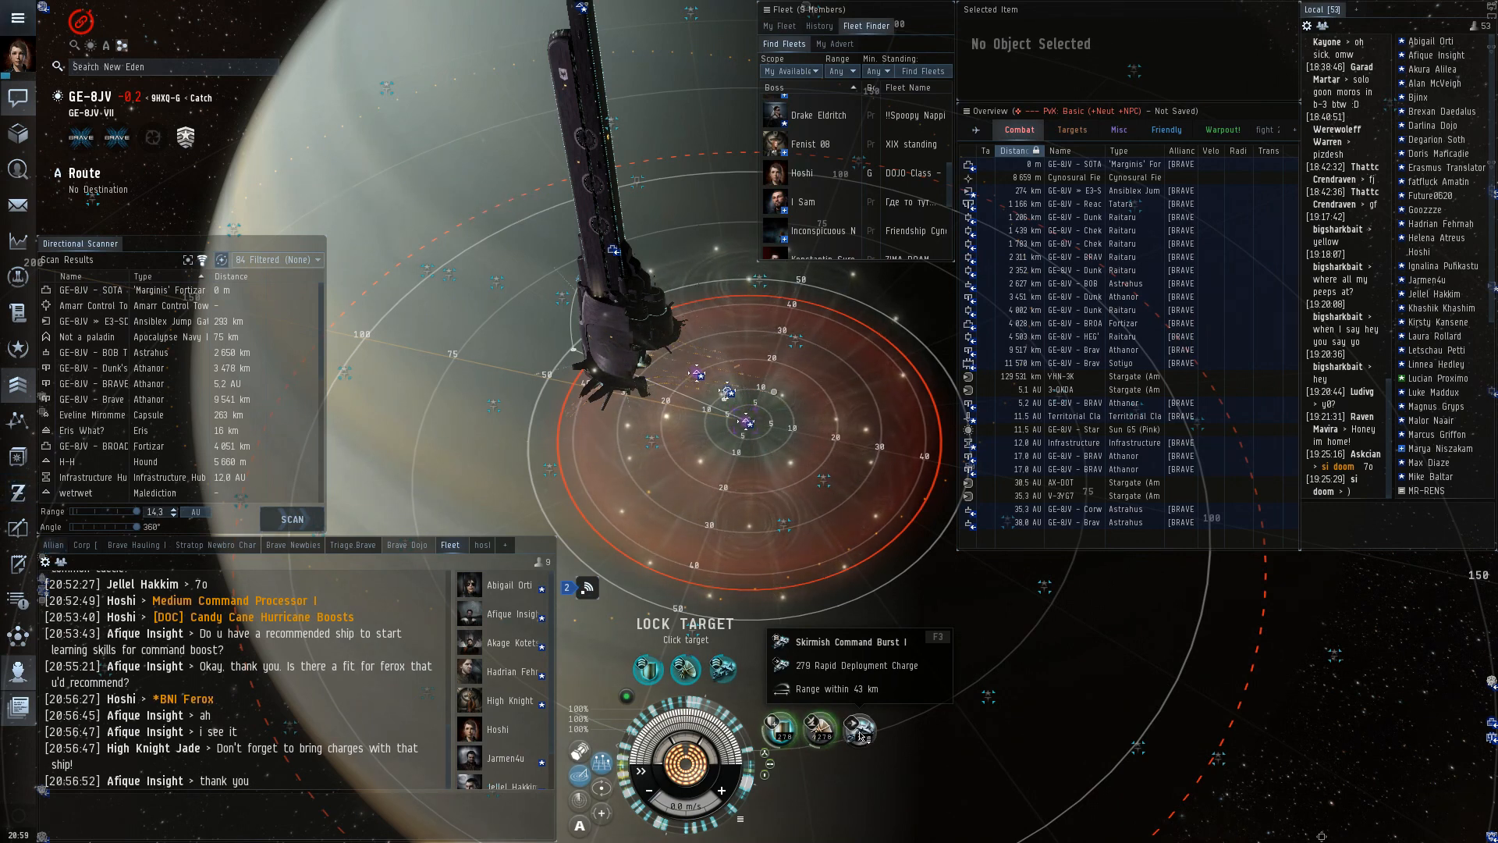
click(859, 729)
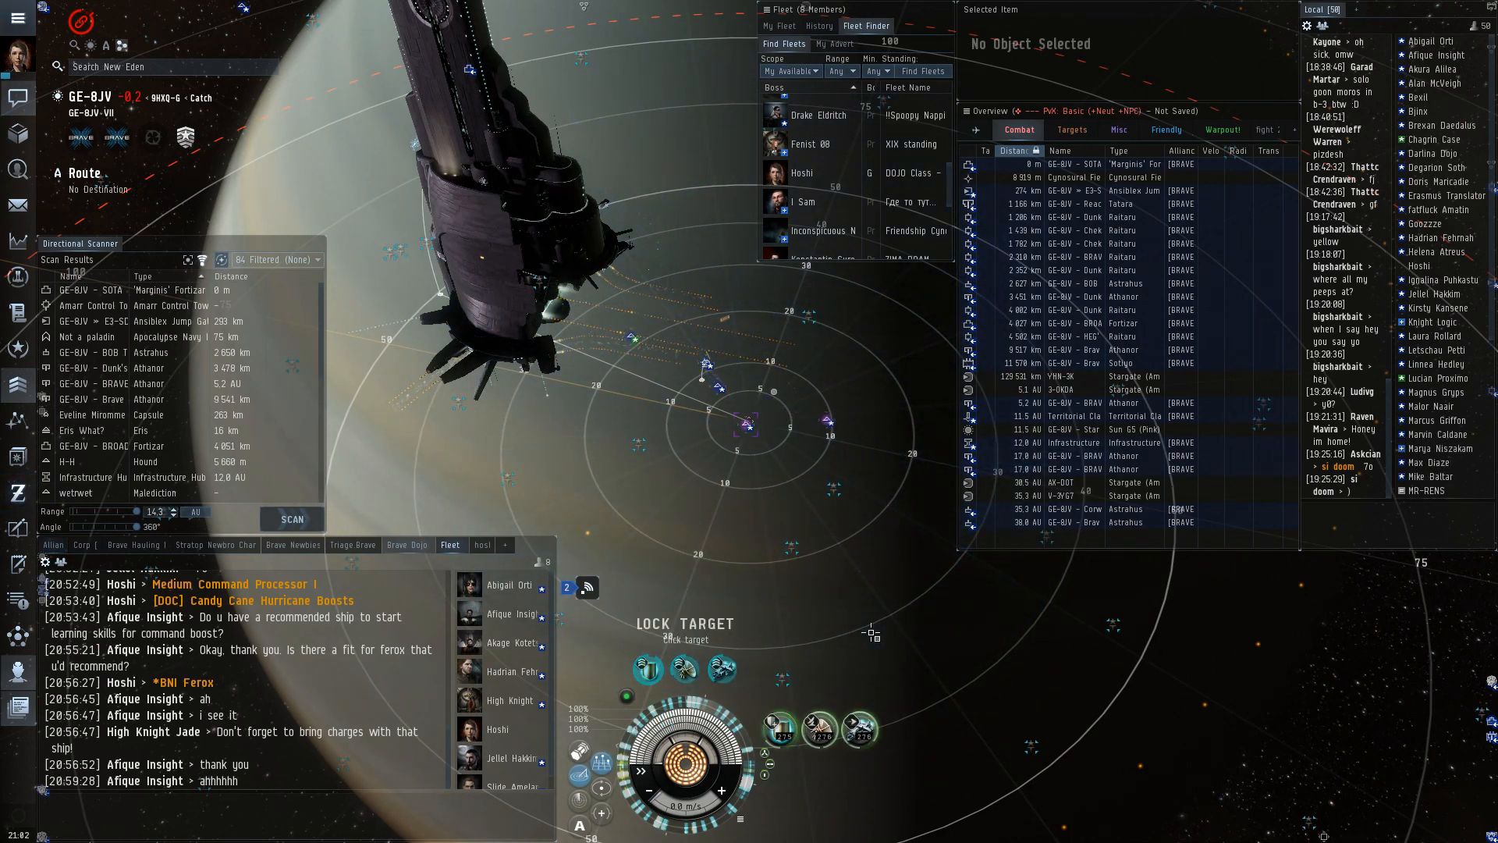
Re-activate the Information Command Burst to apply bonuses to the fleet member in range.
click(839, 732)
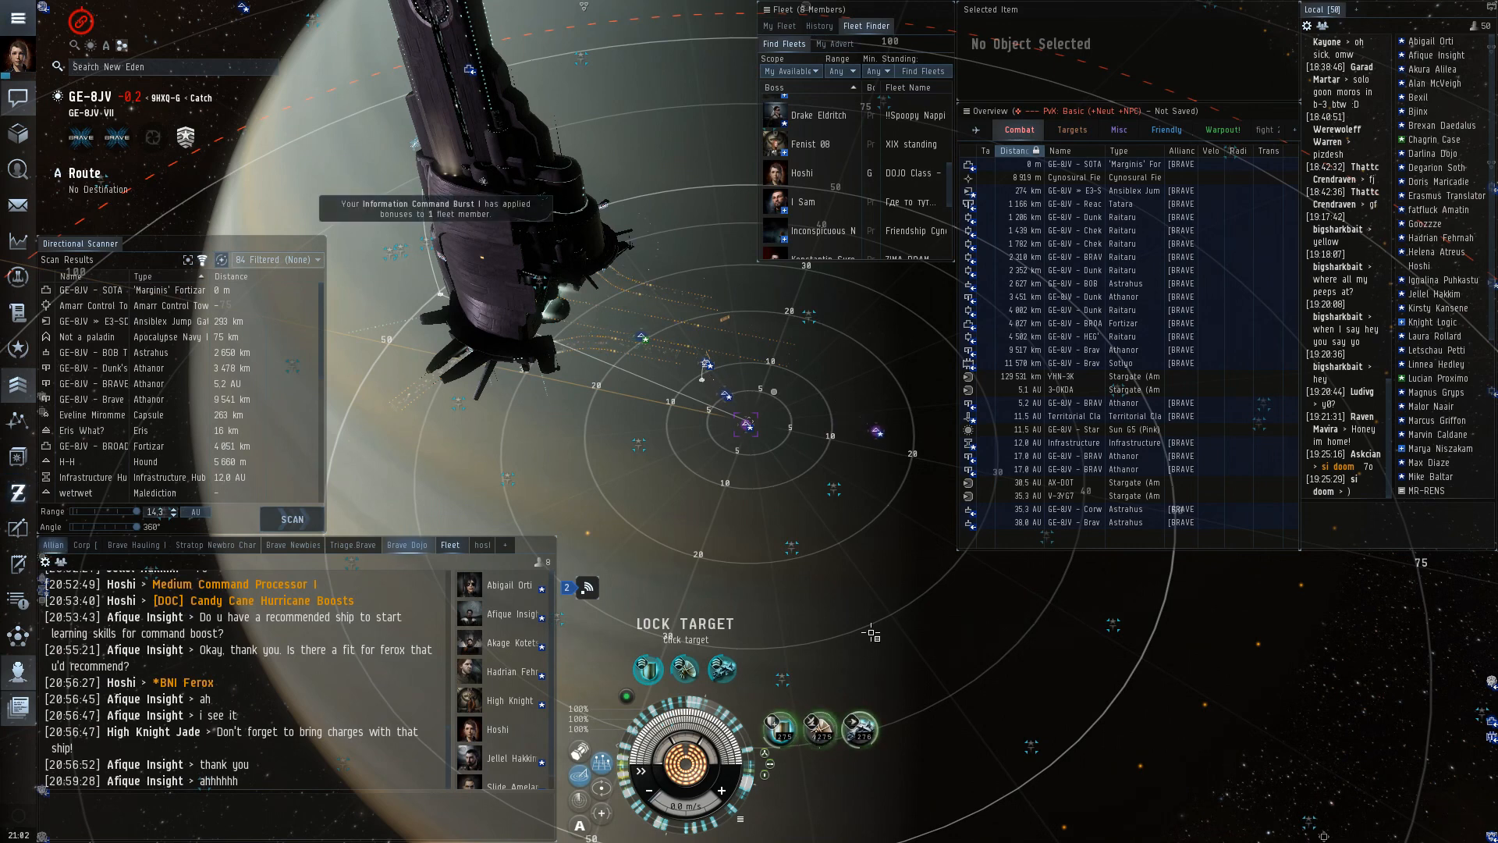